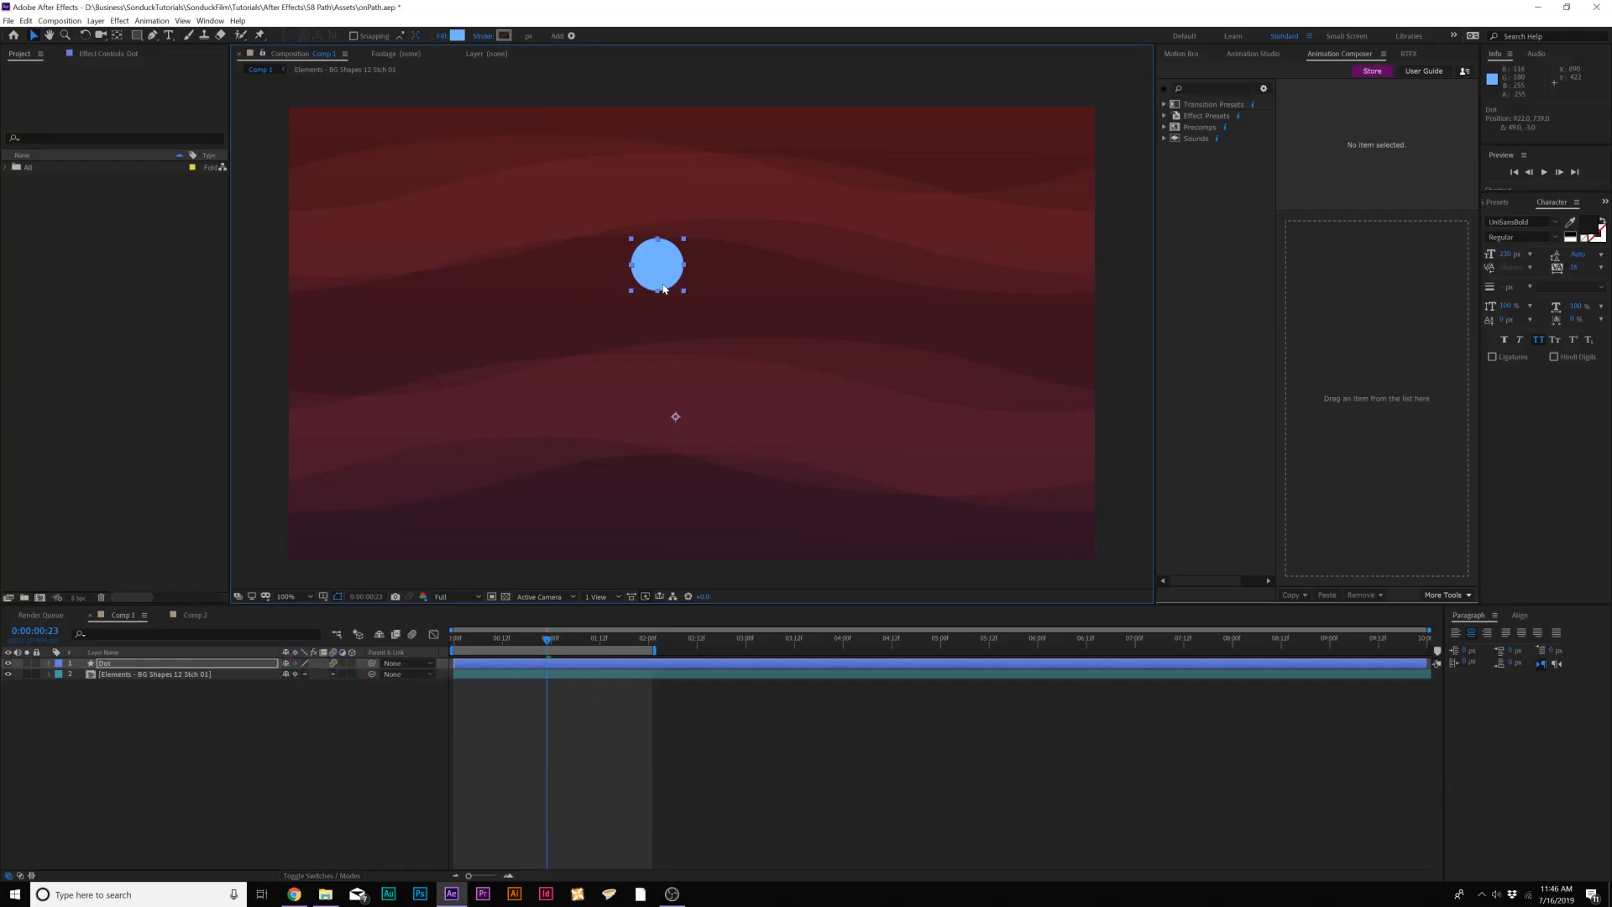
mouse_move(648, 269)
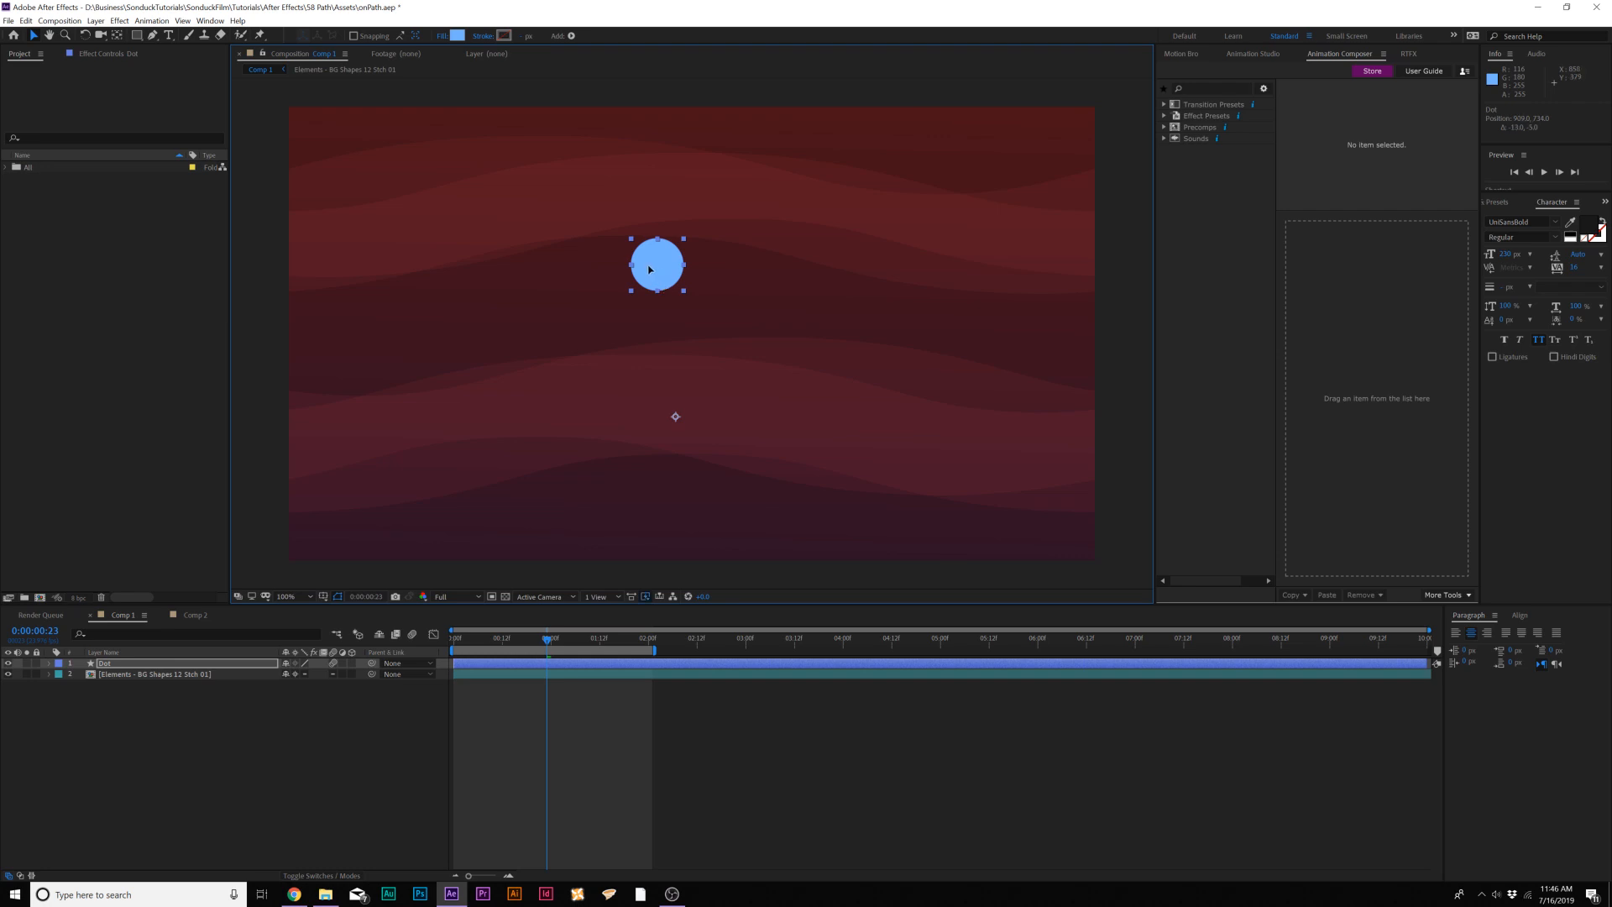
- Drag the blue Dot circle slightly up and to the left in the composition
drag(655, 264, 616, 246)
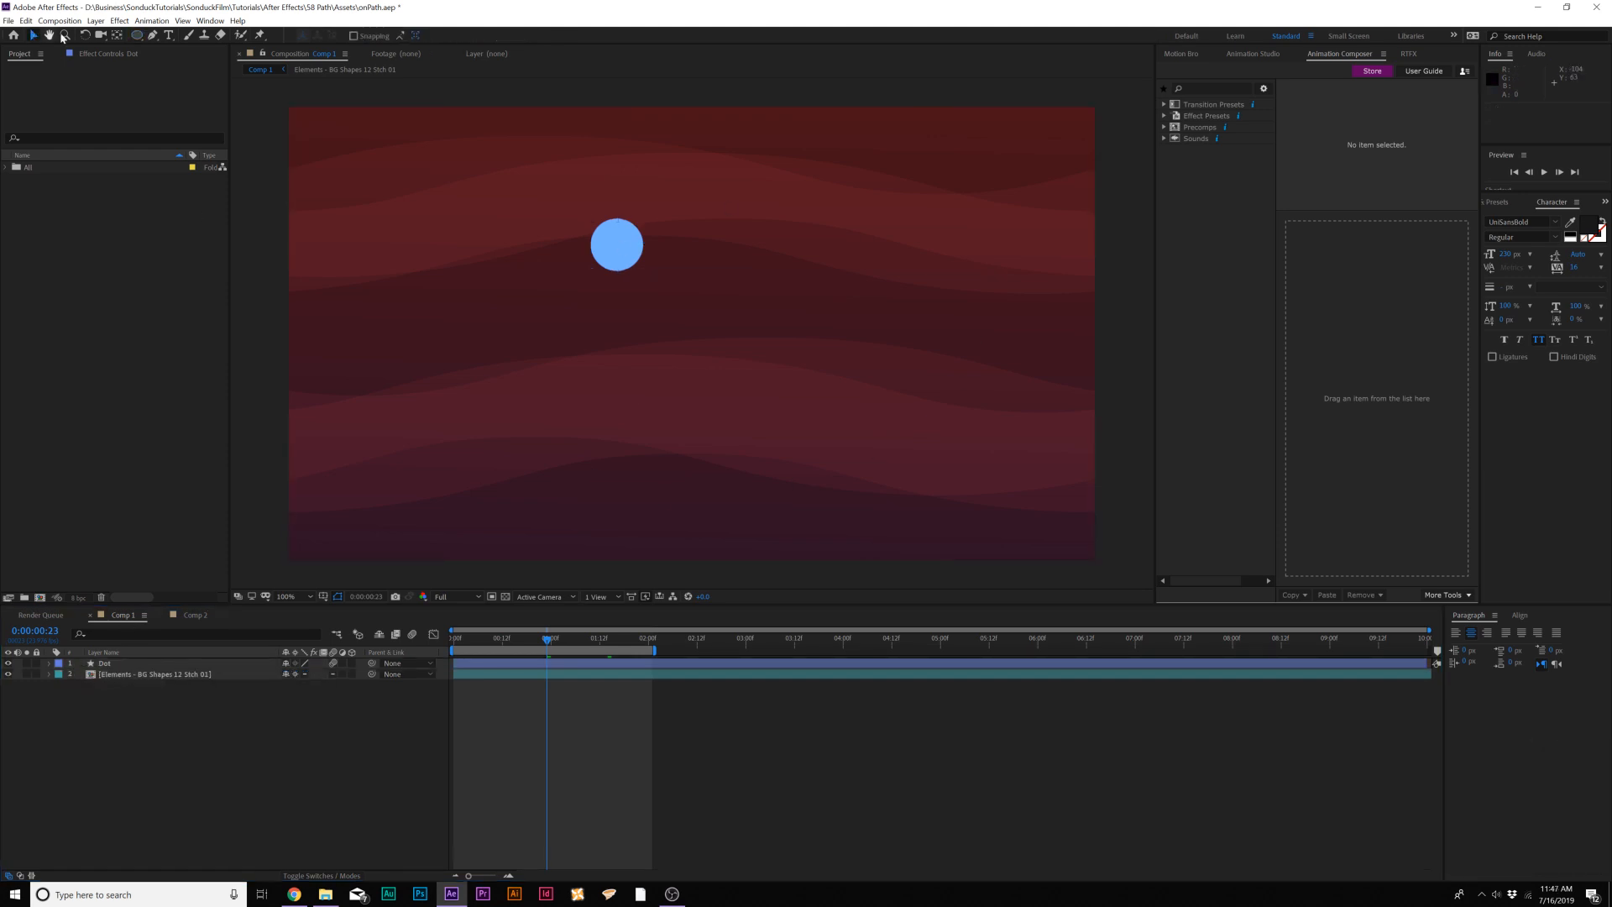
- Draw a large ellipse shape layer and convert its Ellipse Path to a selected Bezier Path 1
click(149, 36)
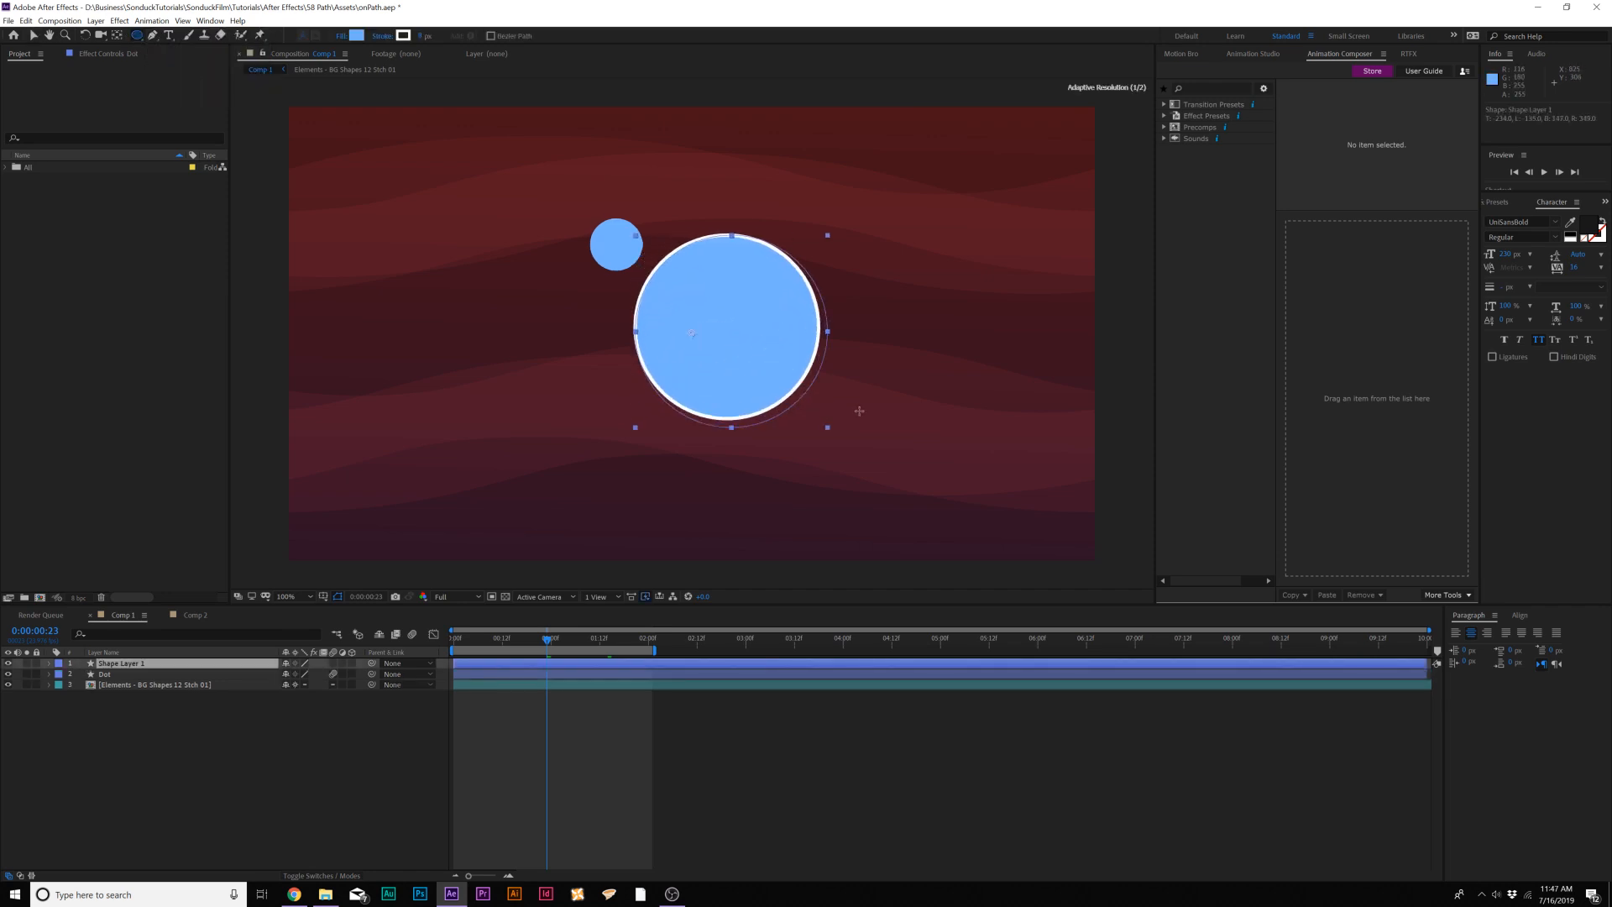
click(47, 661)
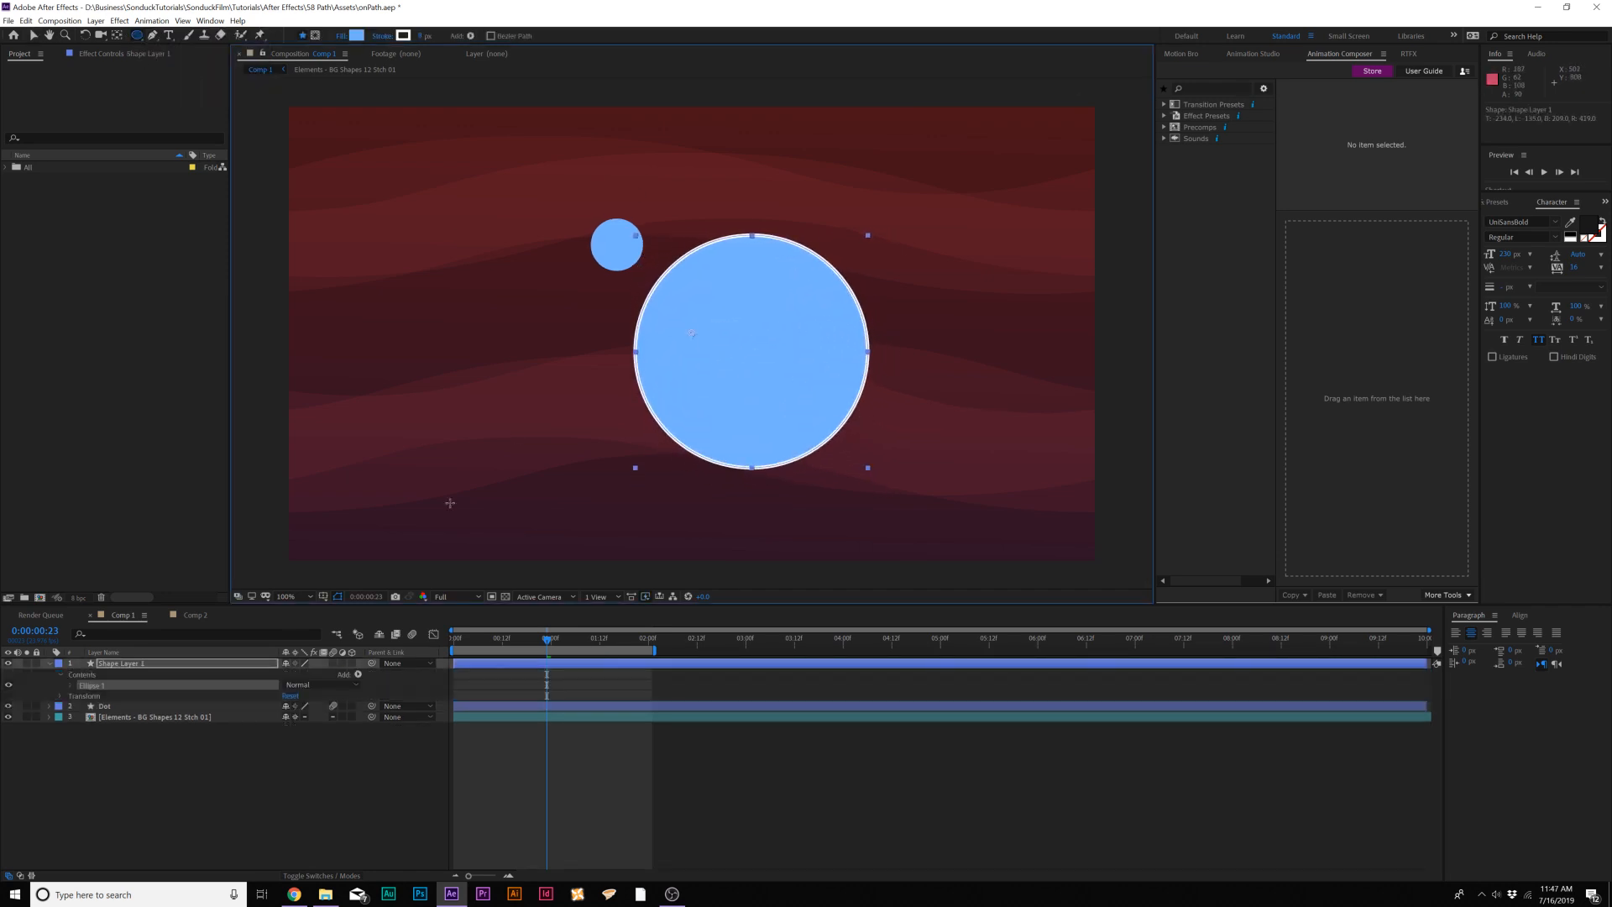
click(65, 685)
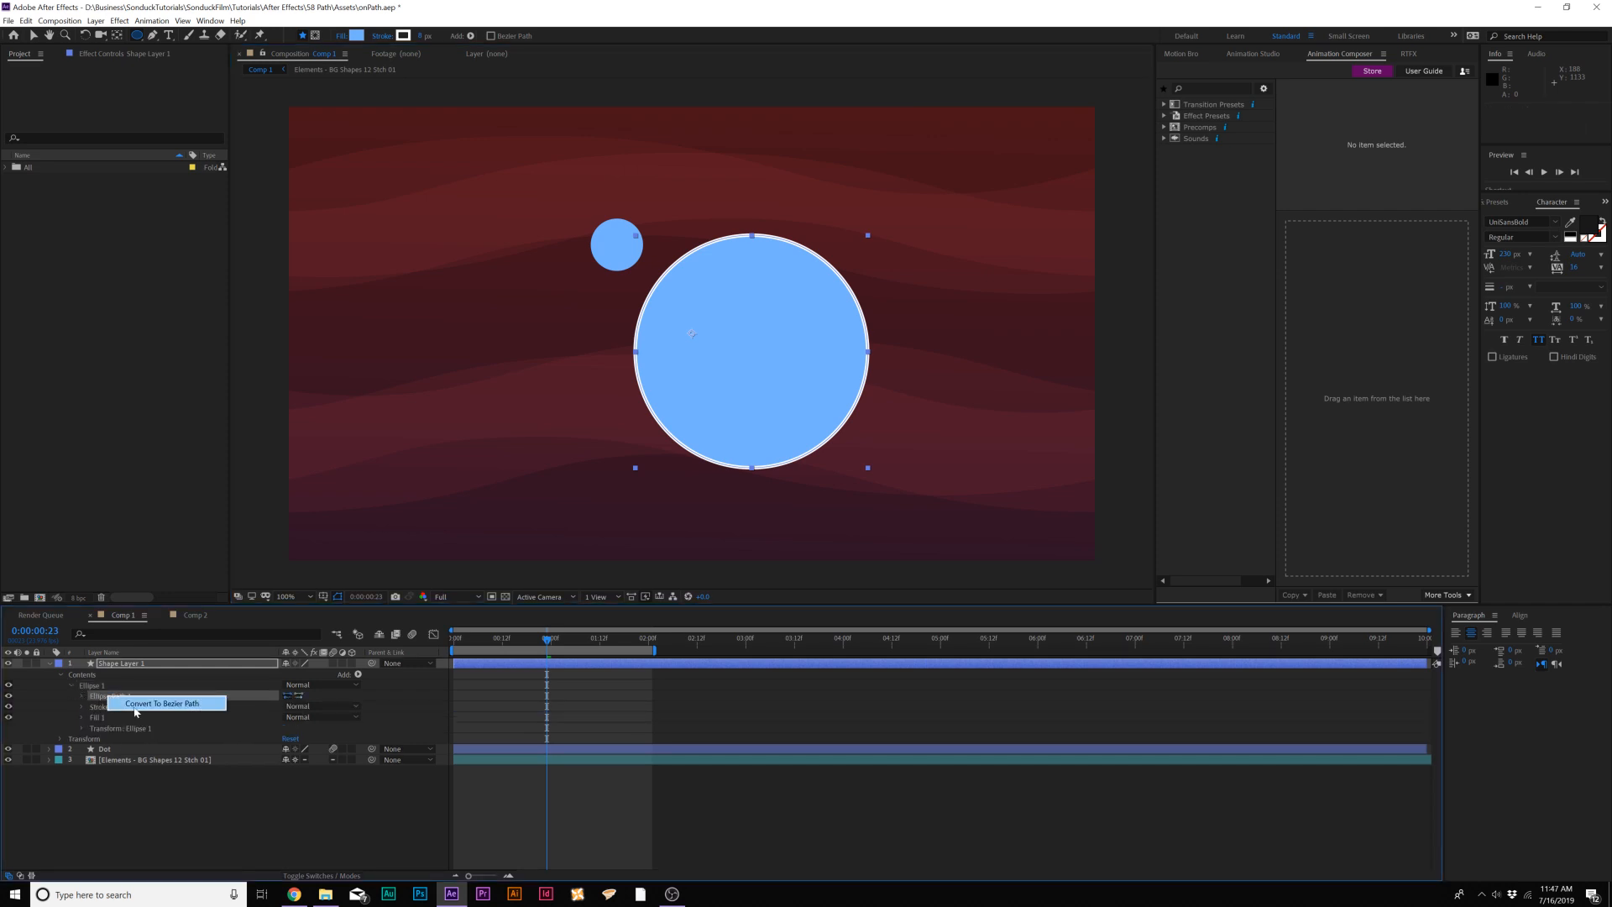
click(163, 703)
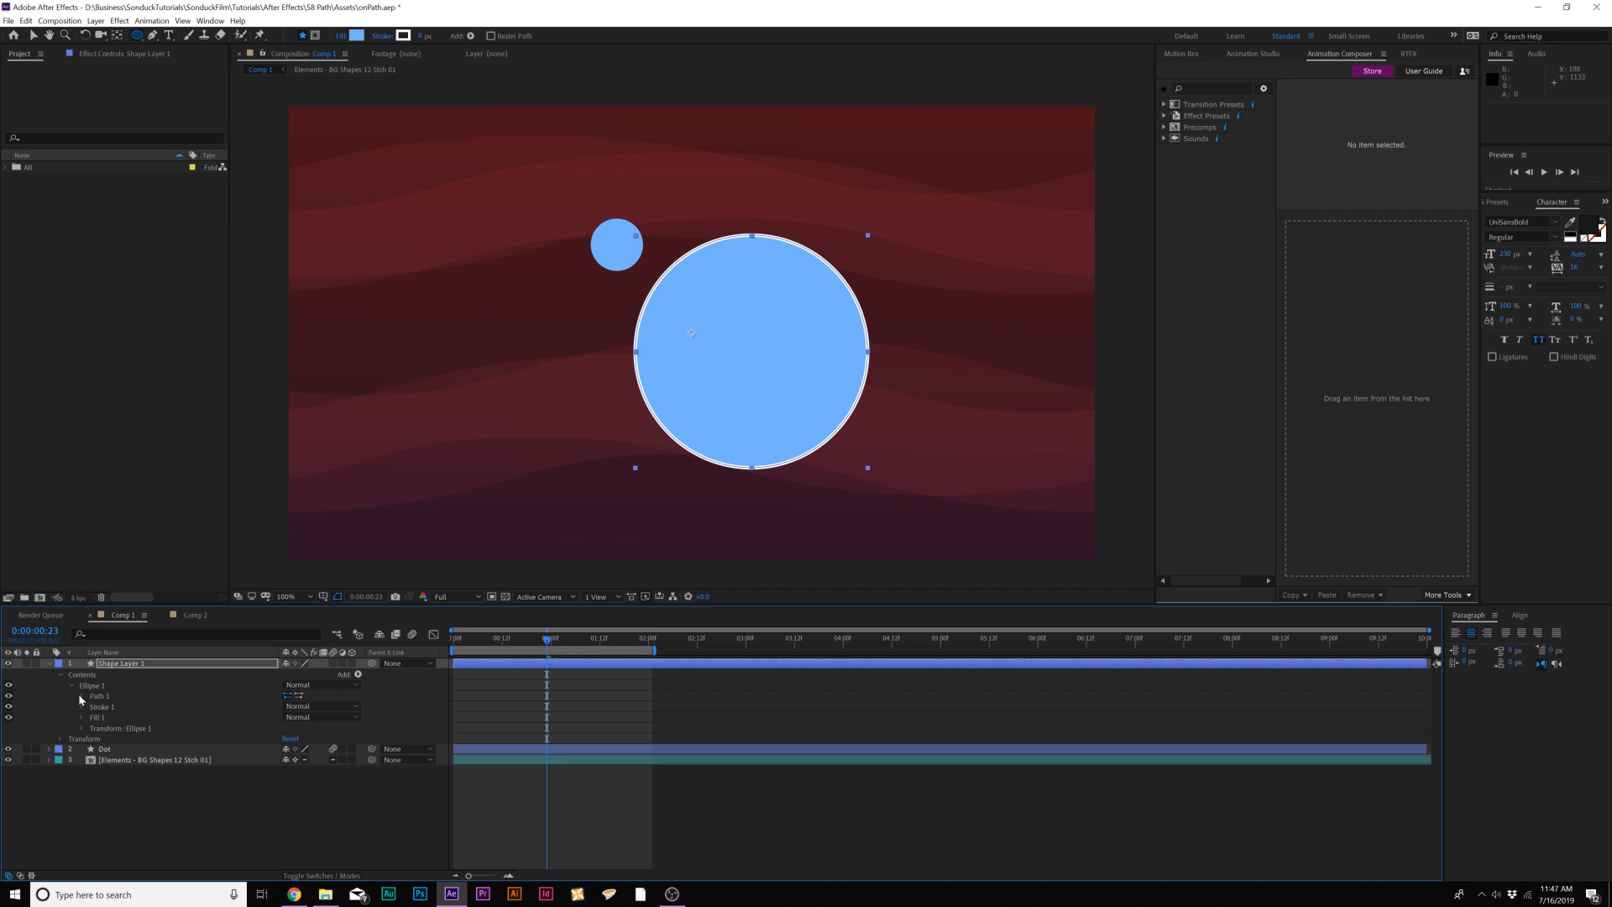
click(81, 695)
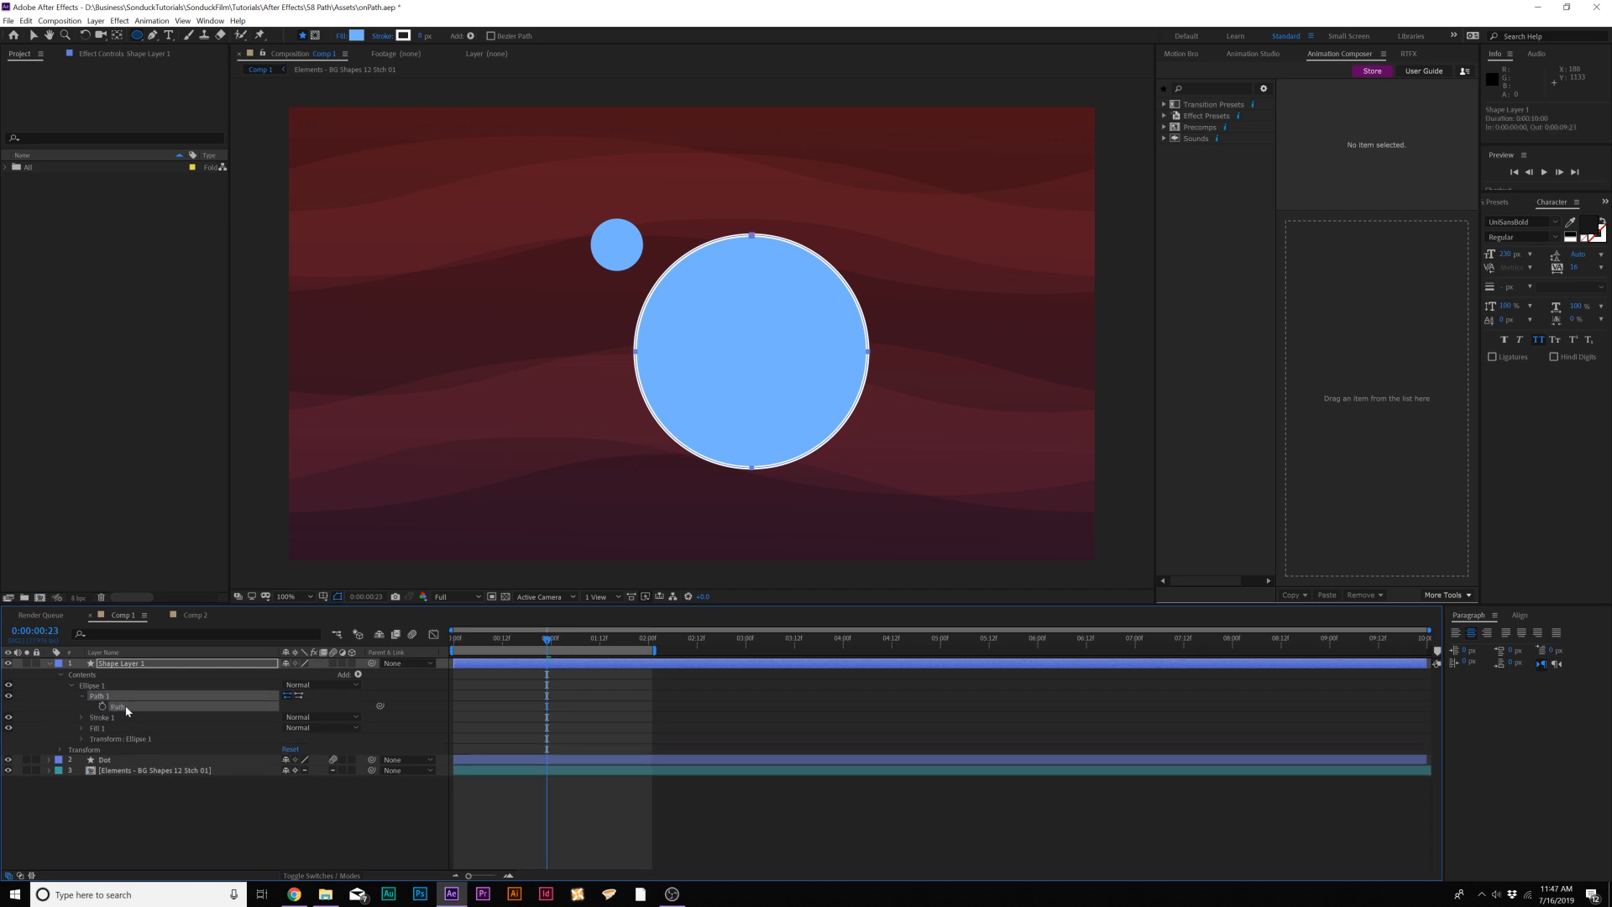
mouse_move(121, 710)
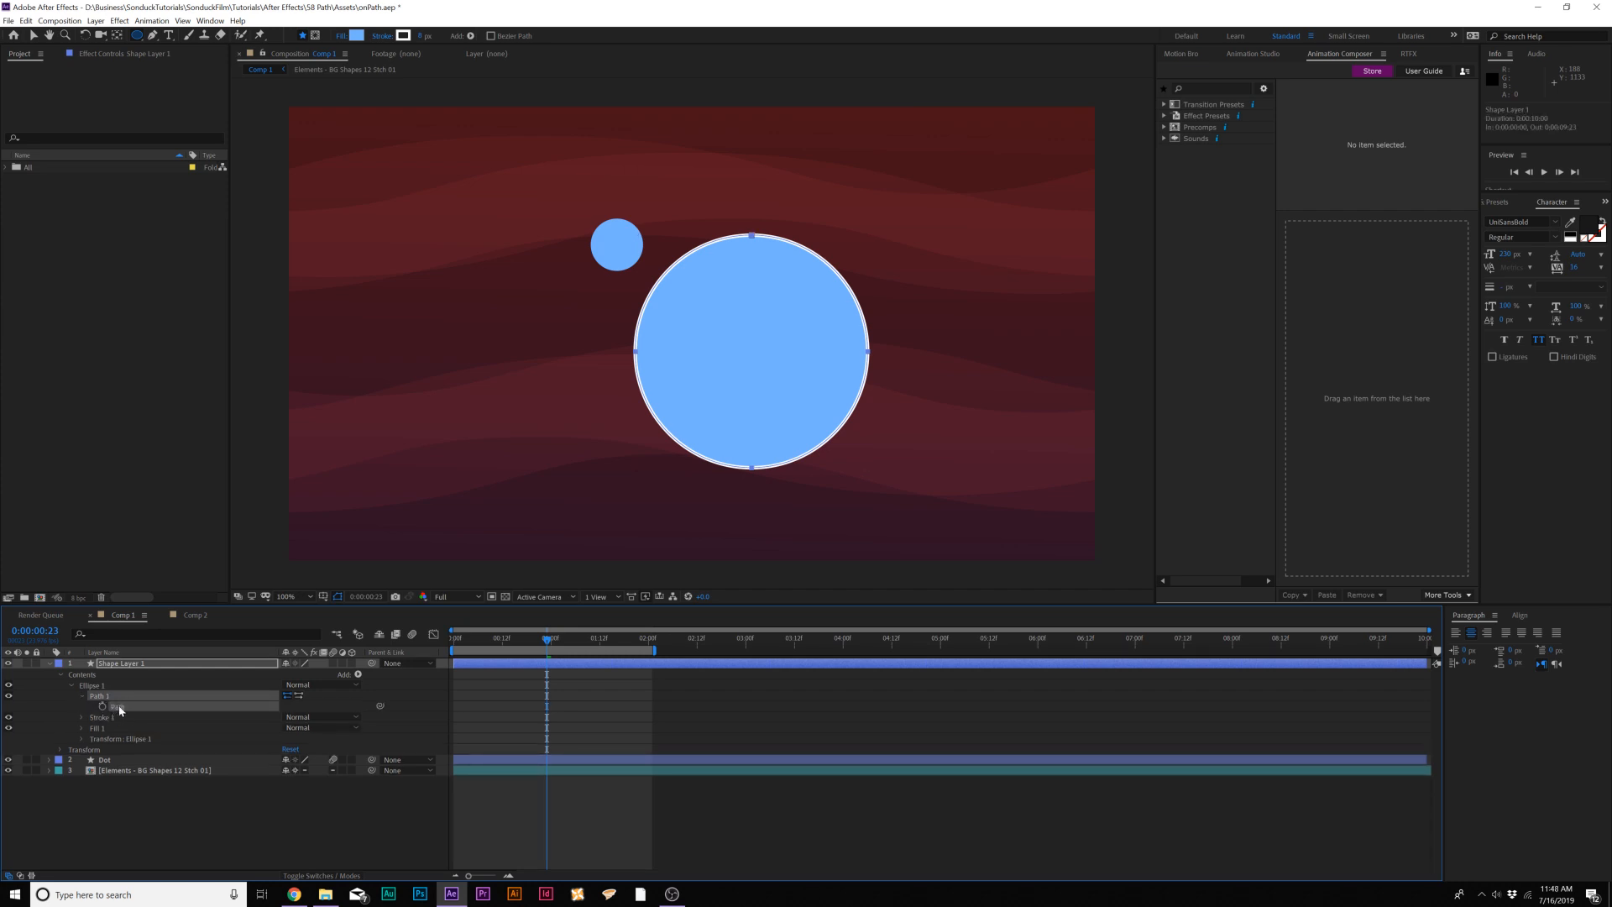
click(25, 20)
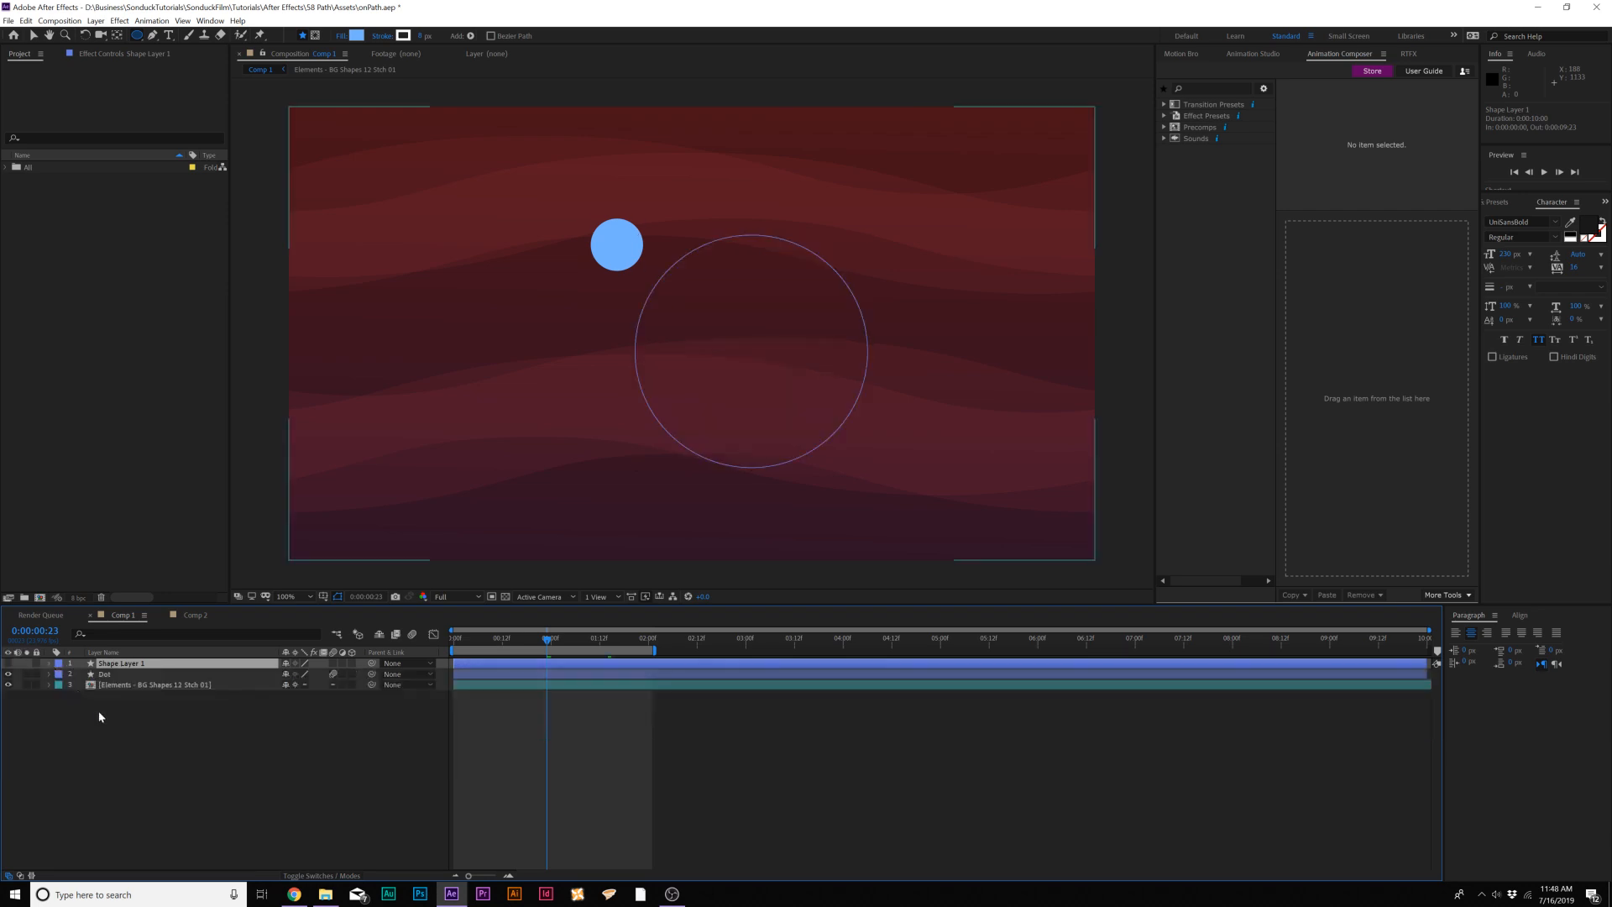
- Paste the circle path into the Dot layer's Position and resize the motion path to the ring
click(105, 673)
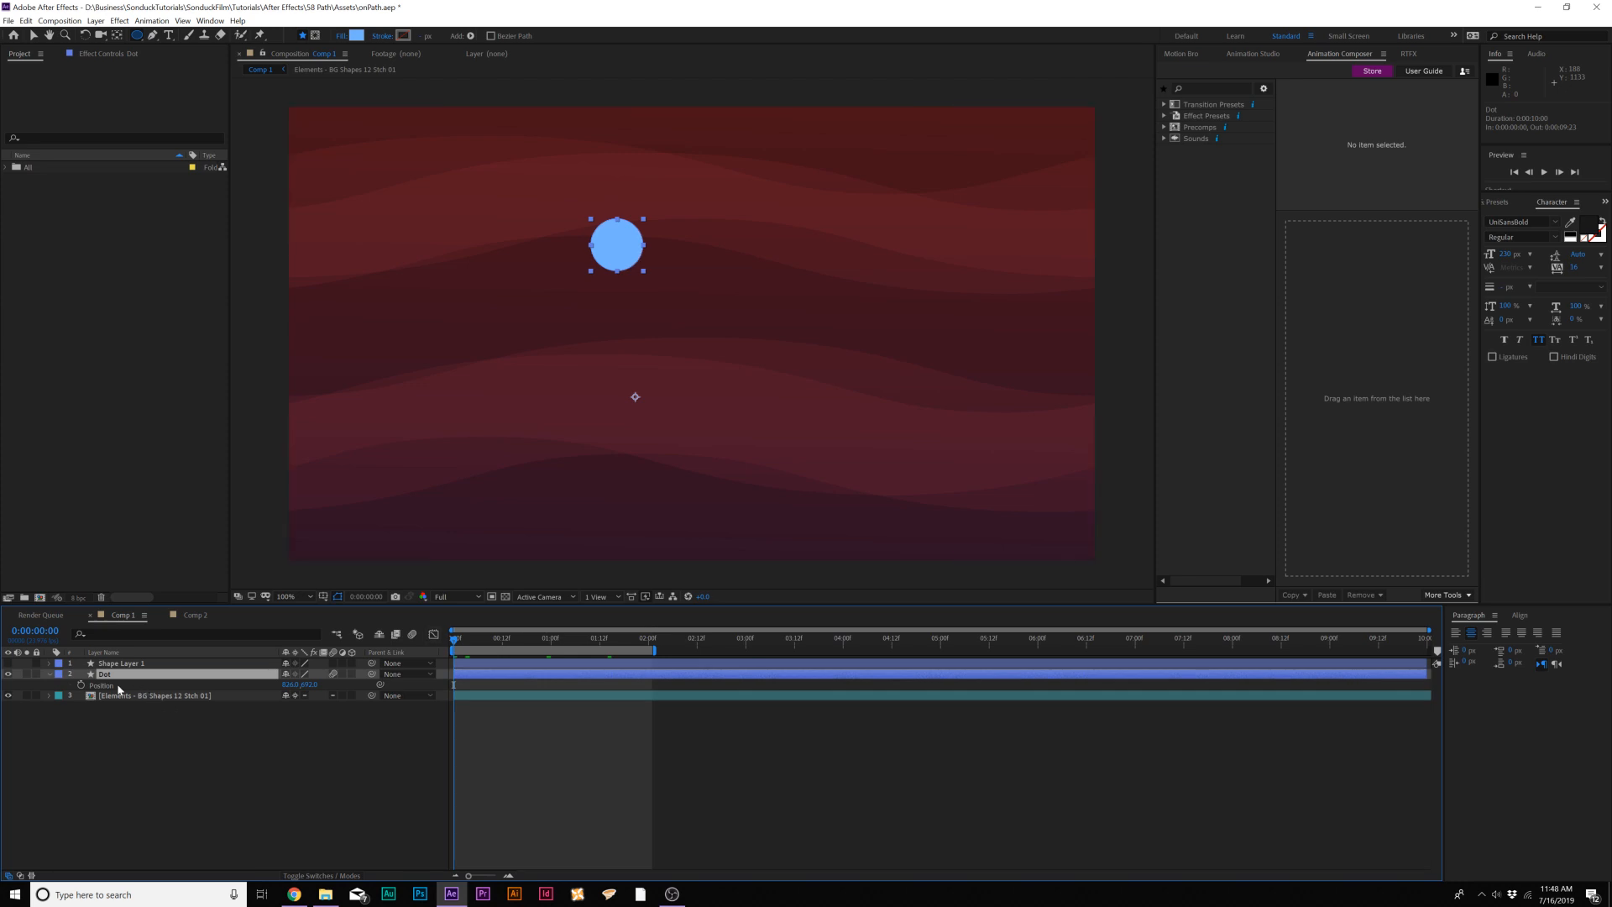
click(100, 685)
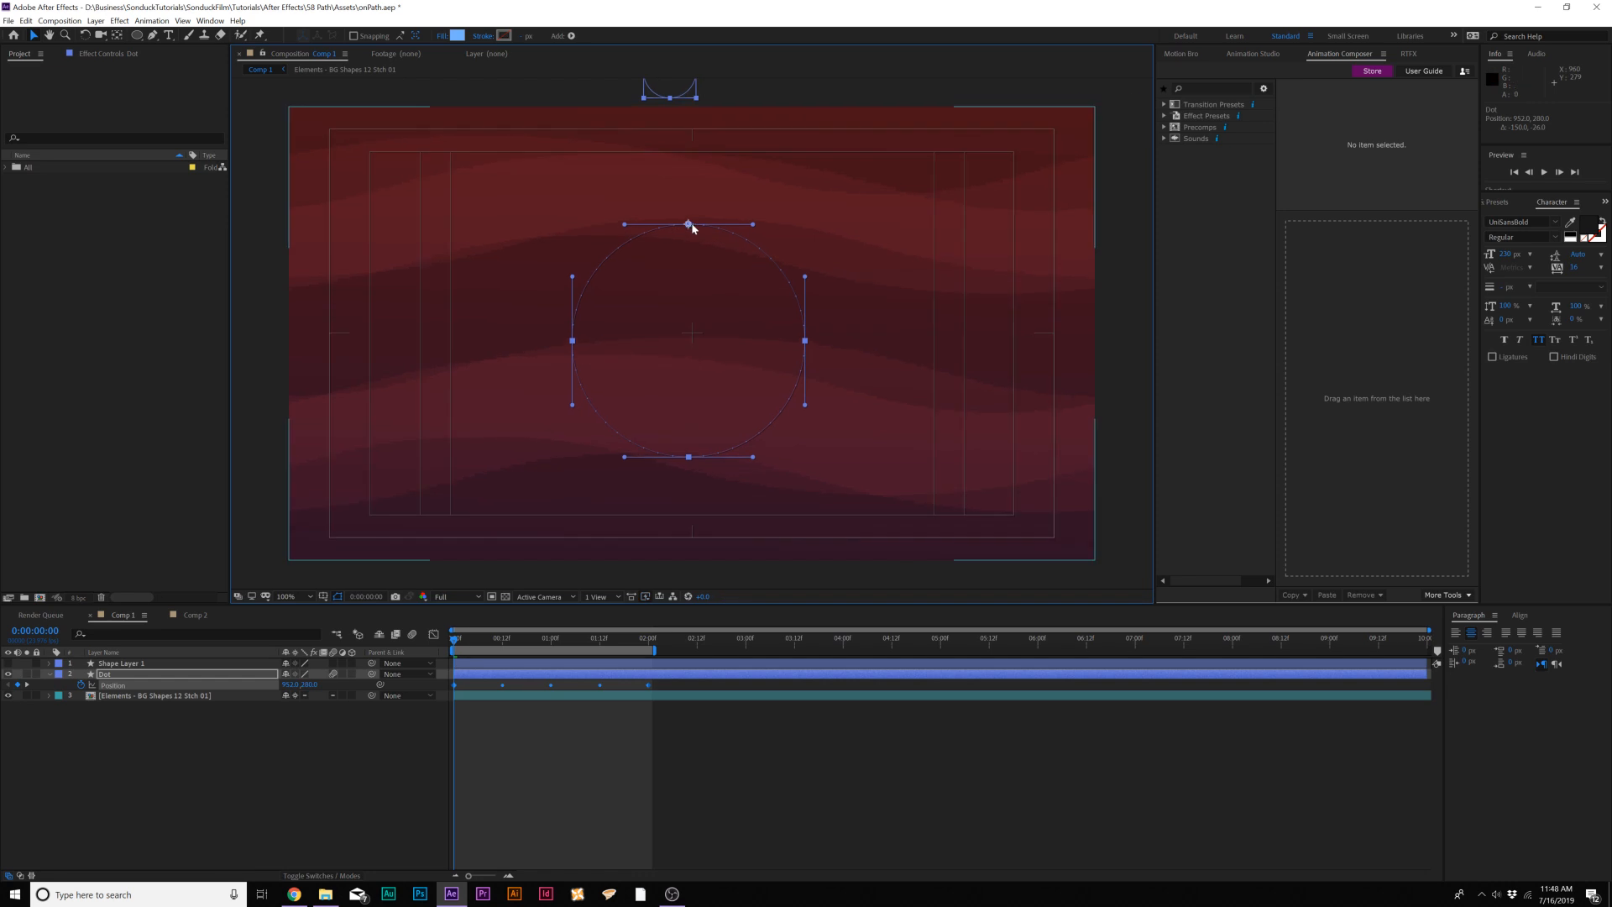
drag(687, 223, 687, 214)
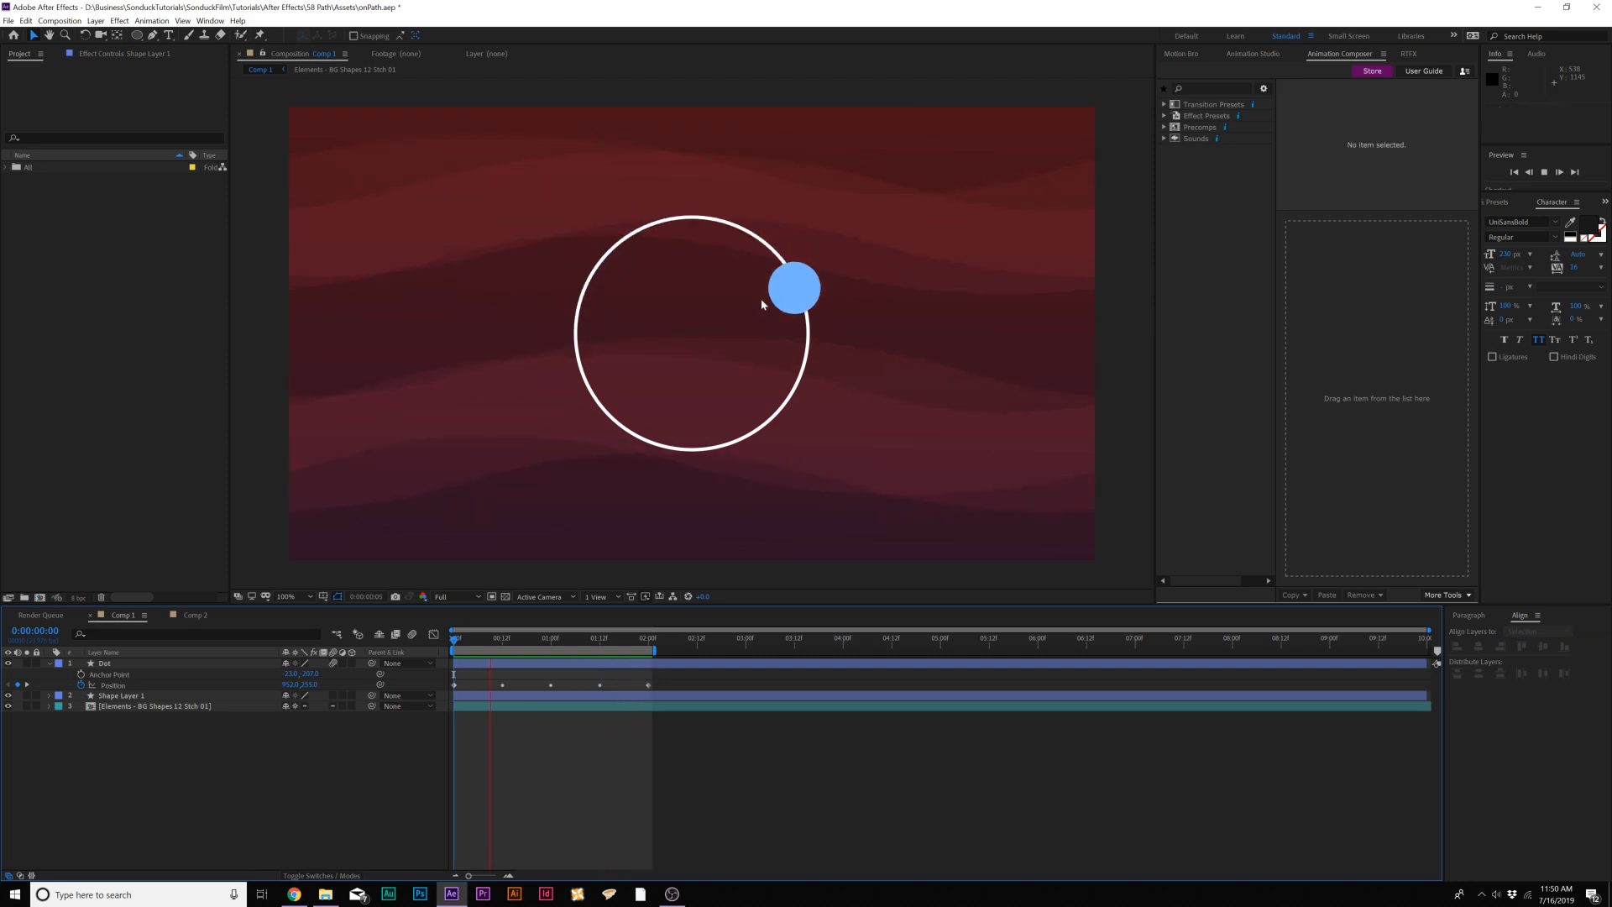
- Switch to Comp 2, the space scene holding the rocket illustration
click(195, 615)
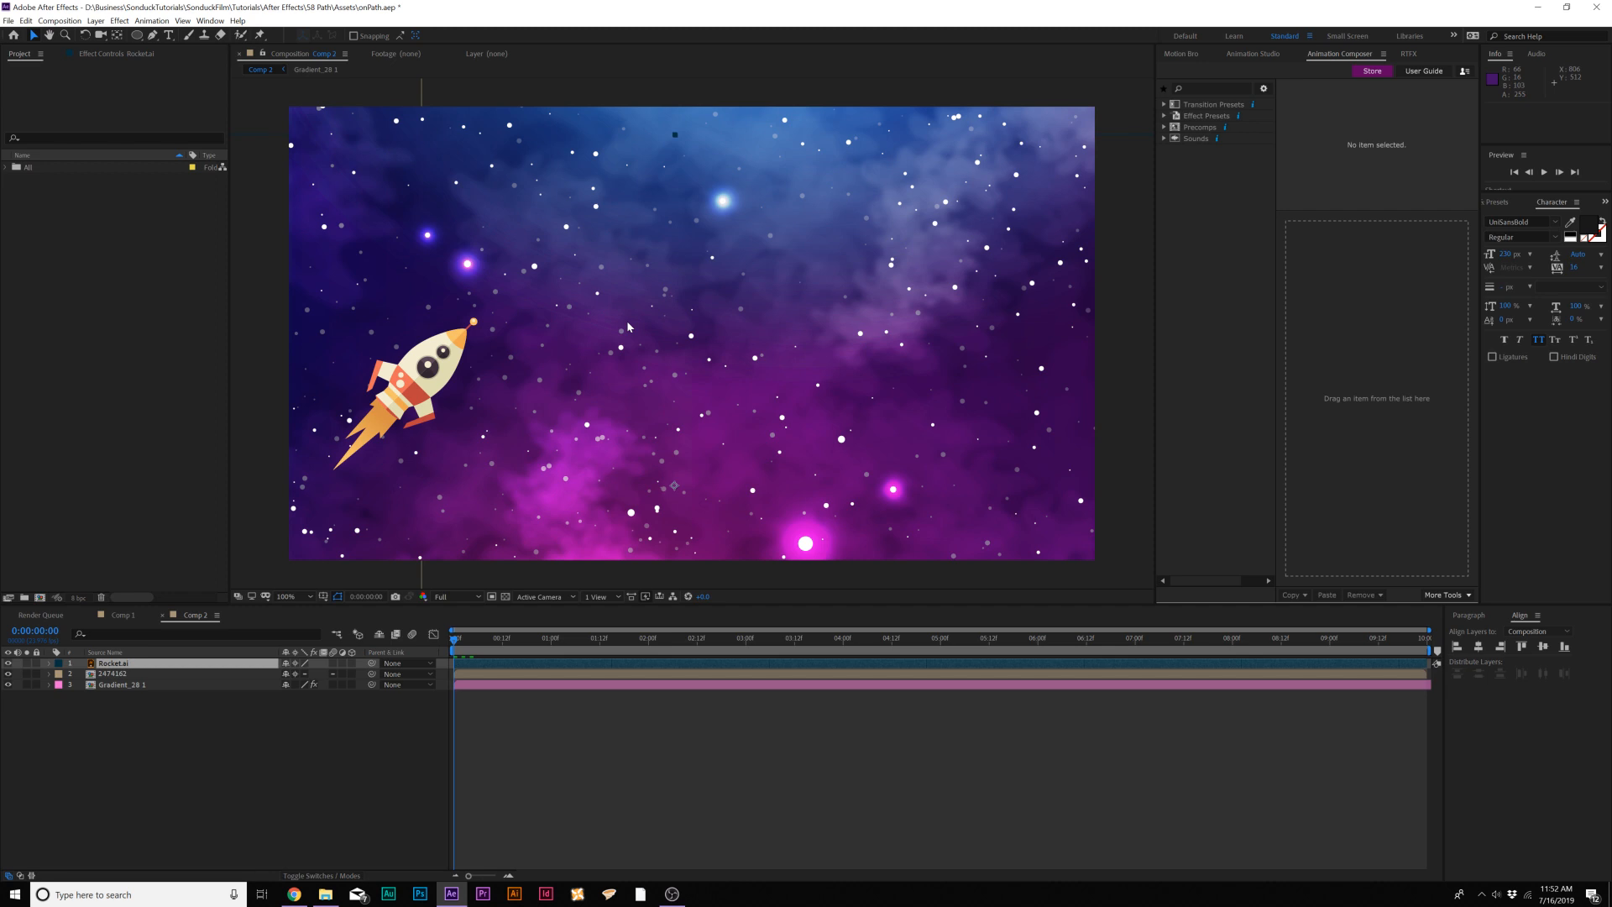
mouse_move(963, 228)
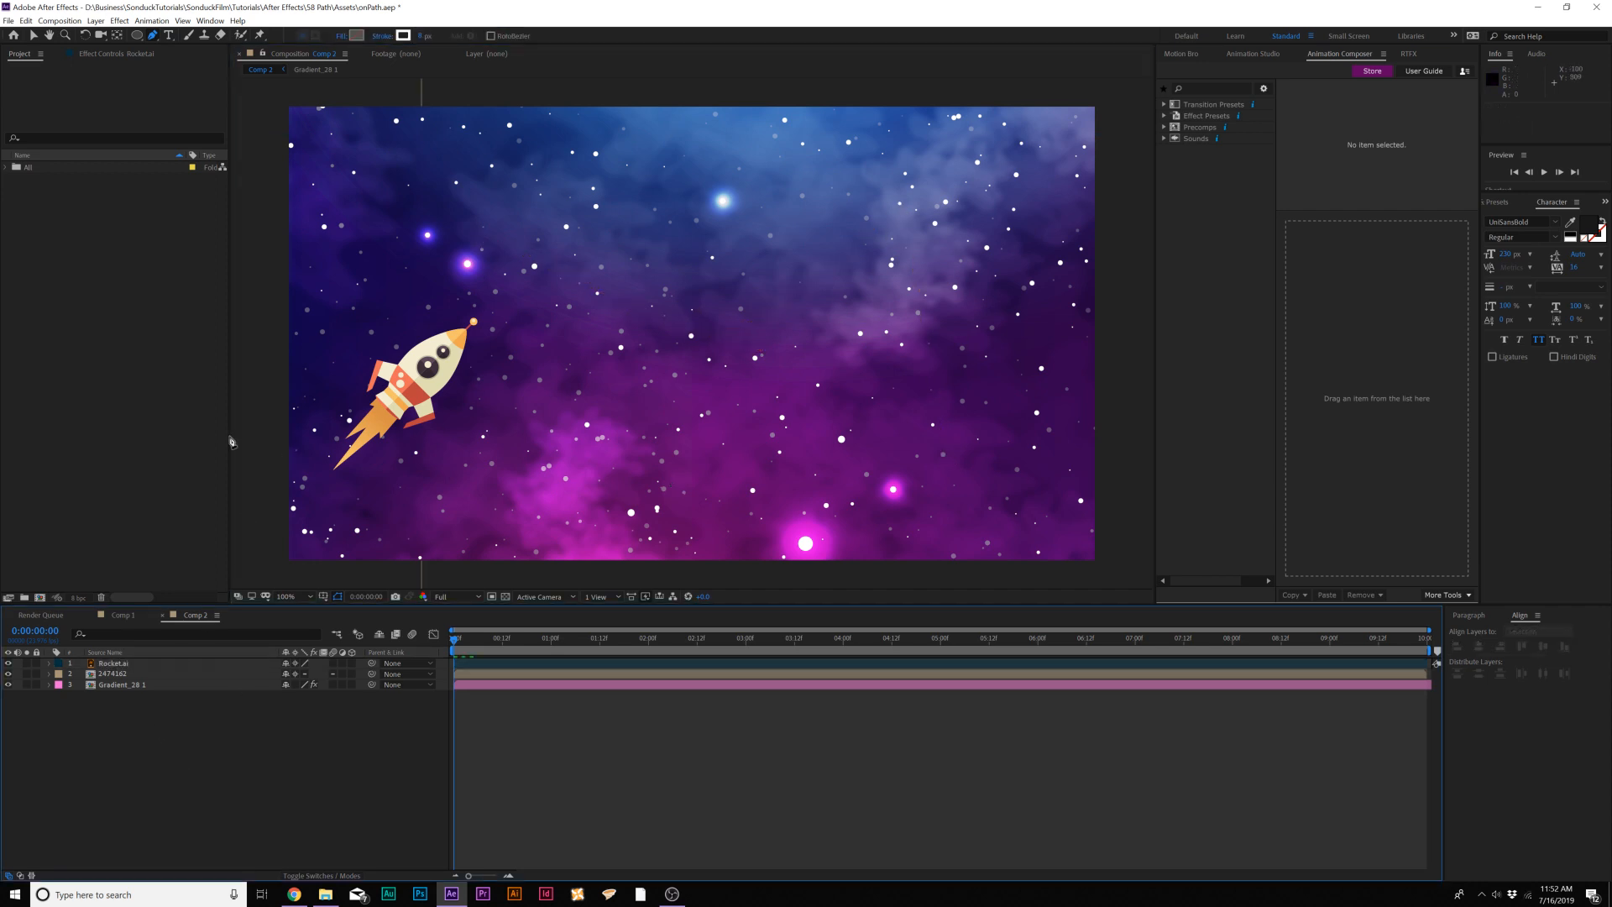
mouse_move(343, 345)
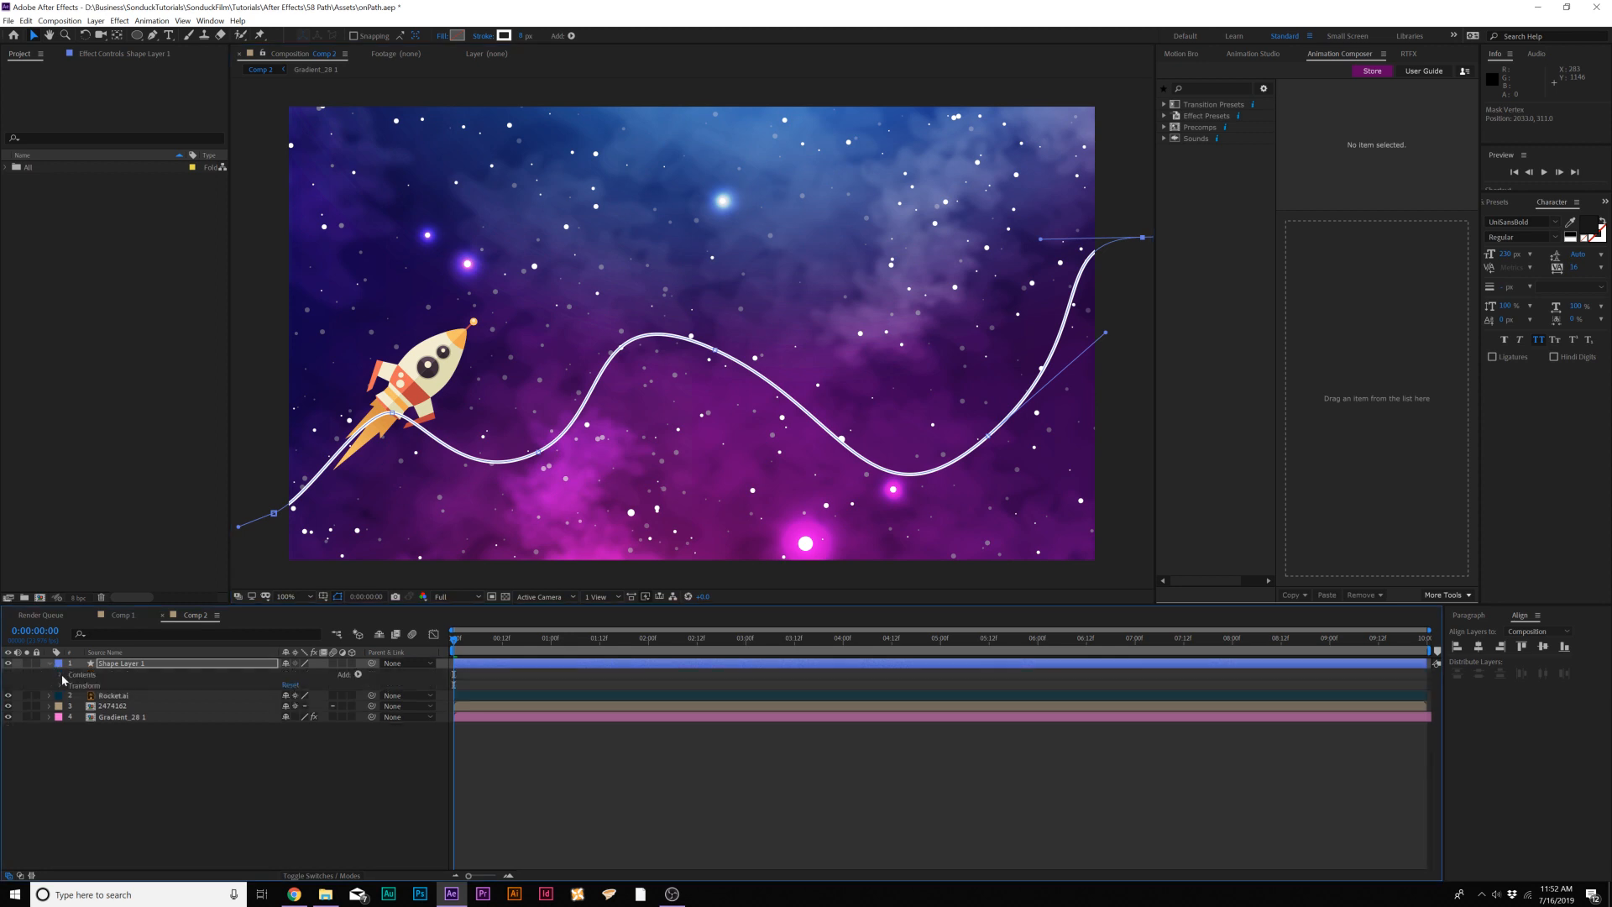
- Expand the wavy curve's Path 1 for copying and hide the curve layer from view
click(60, 675)
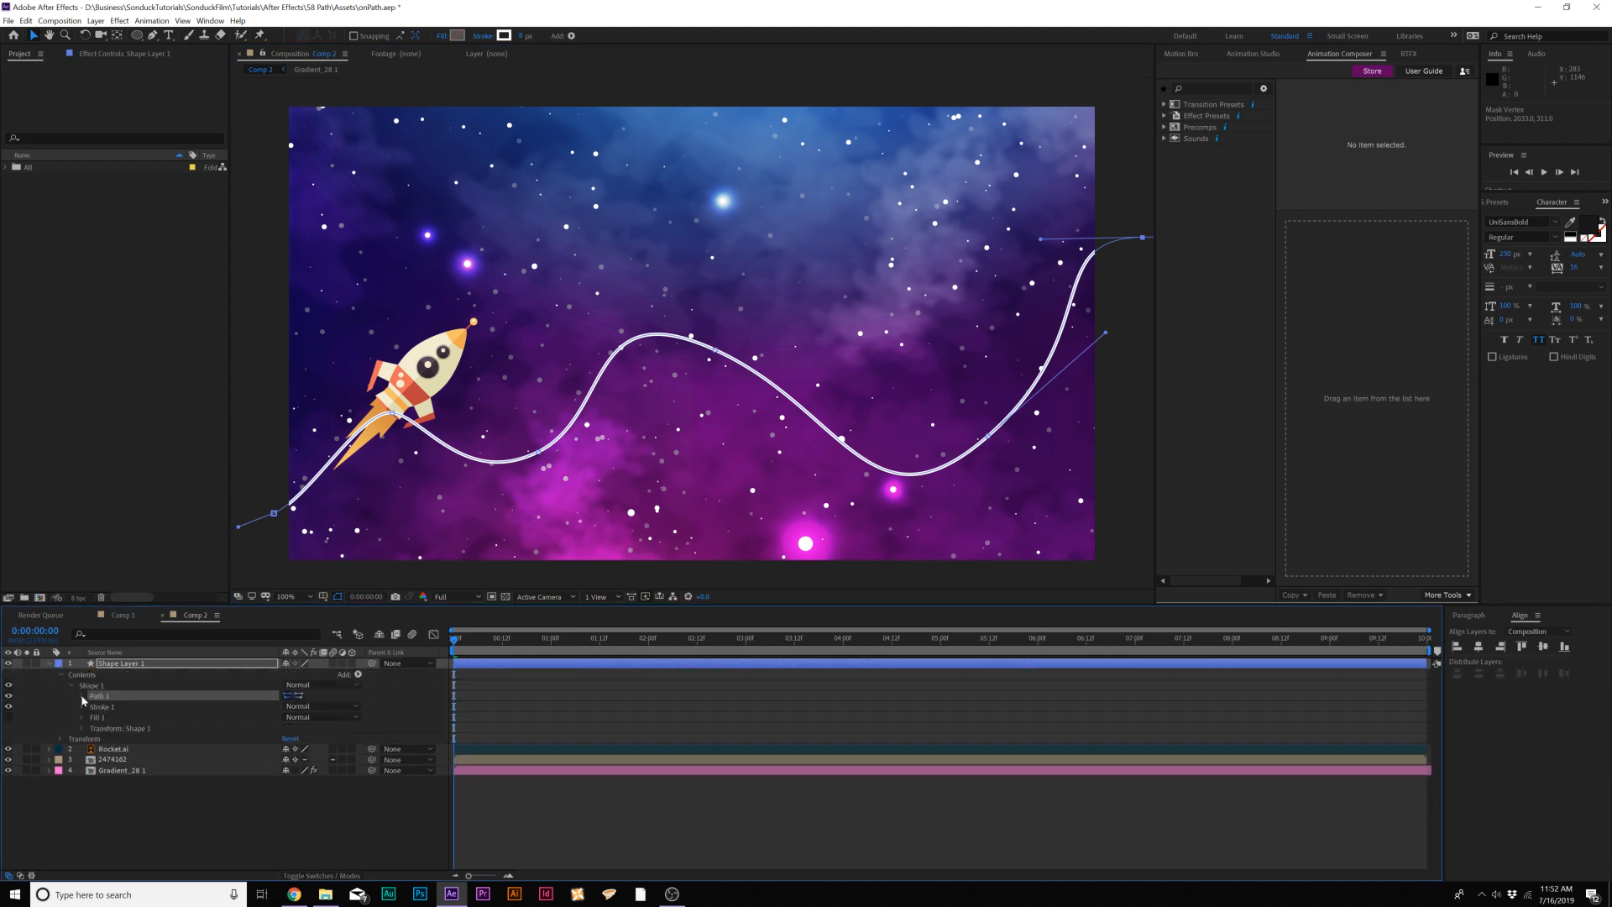
click(82, 695)
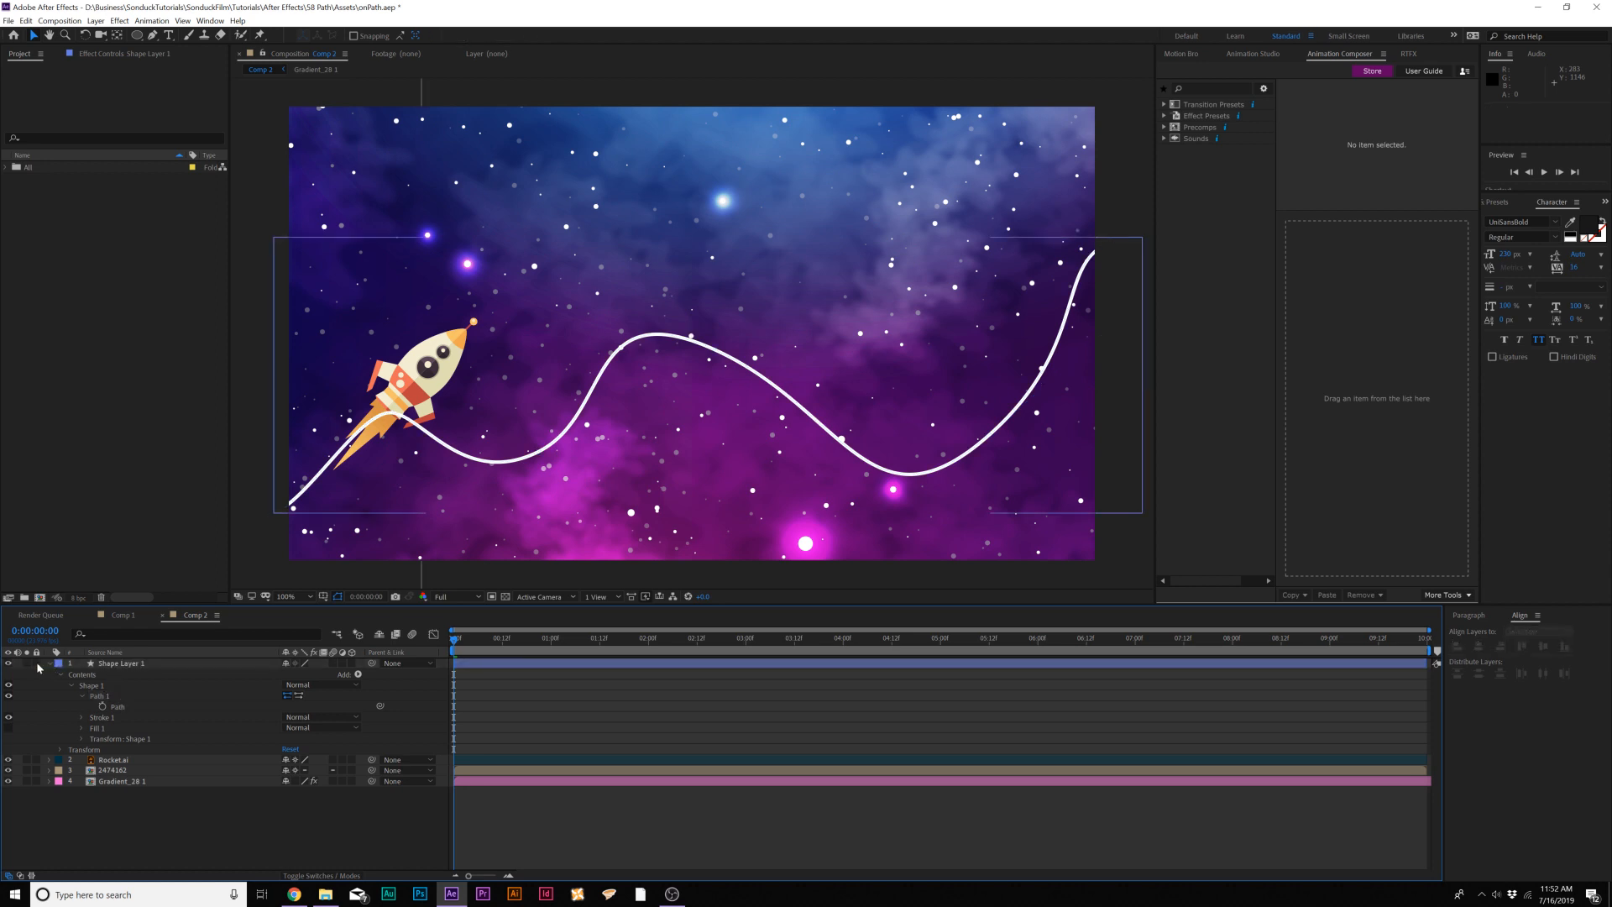
click(61, 664)
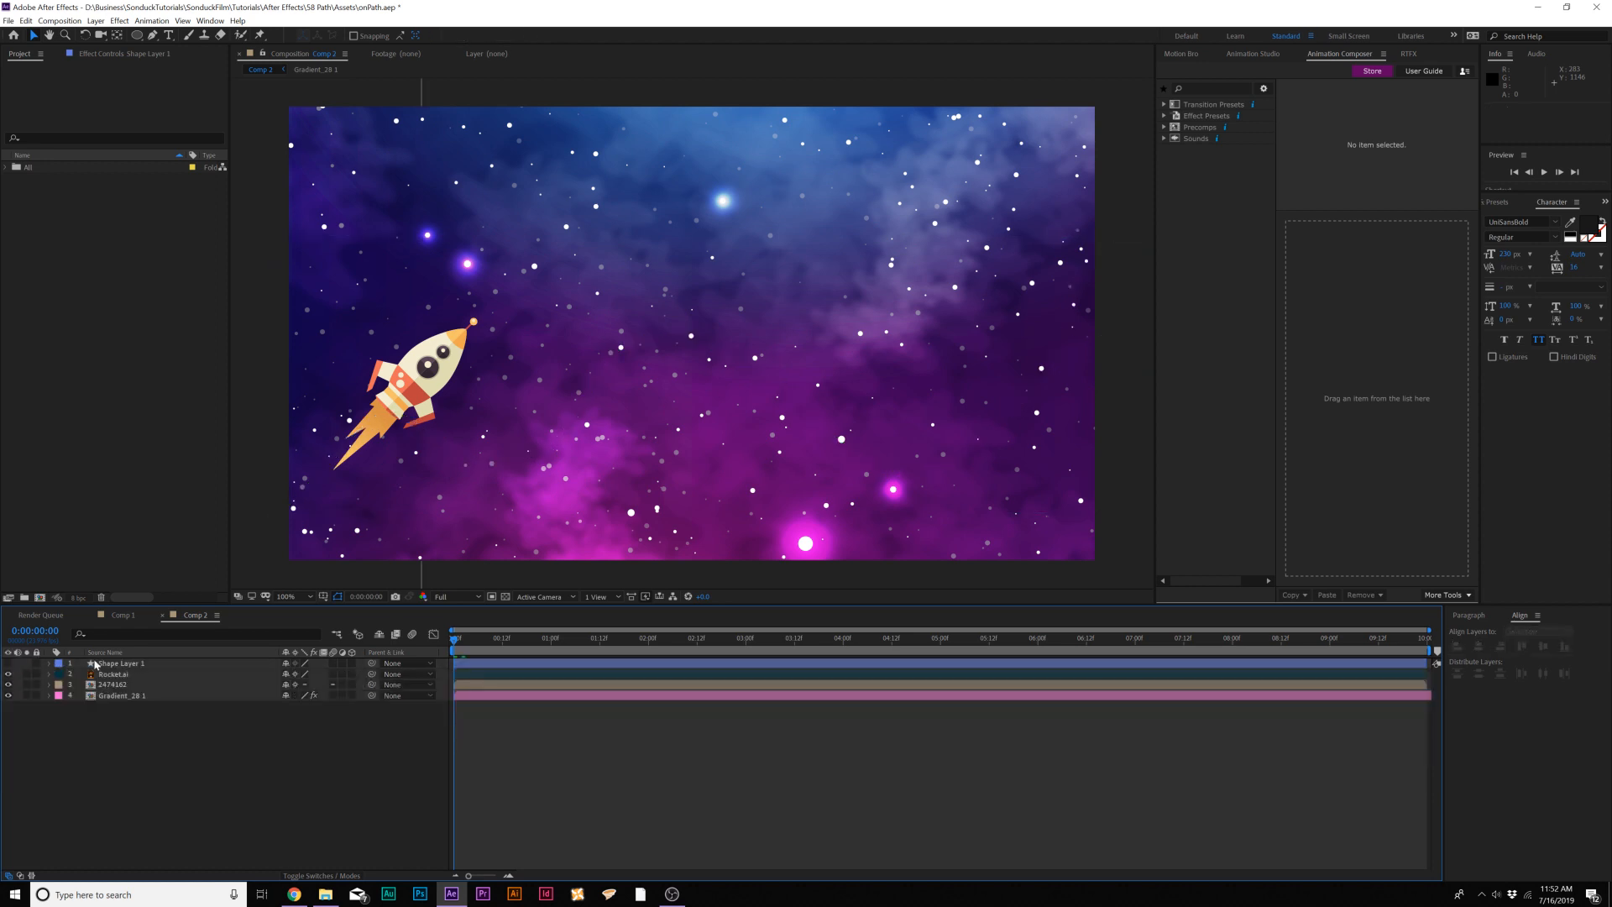
- Paste the curve path into the RocketLai layer's Position and scrub the timeline to check it
click(115, 675)
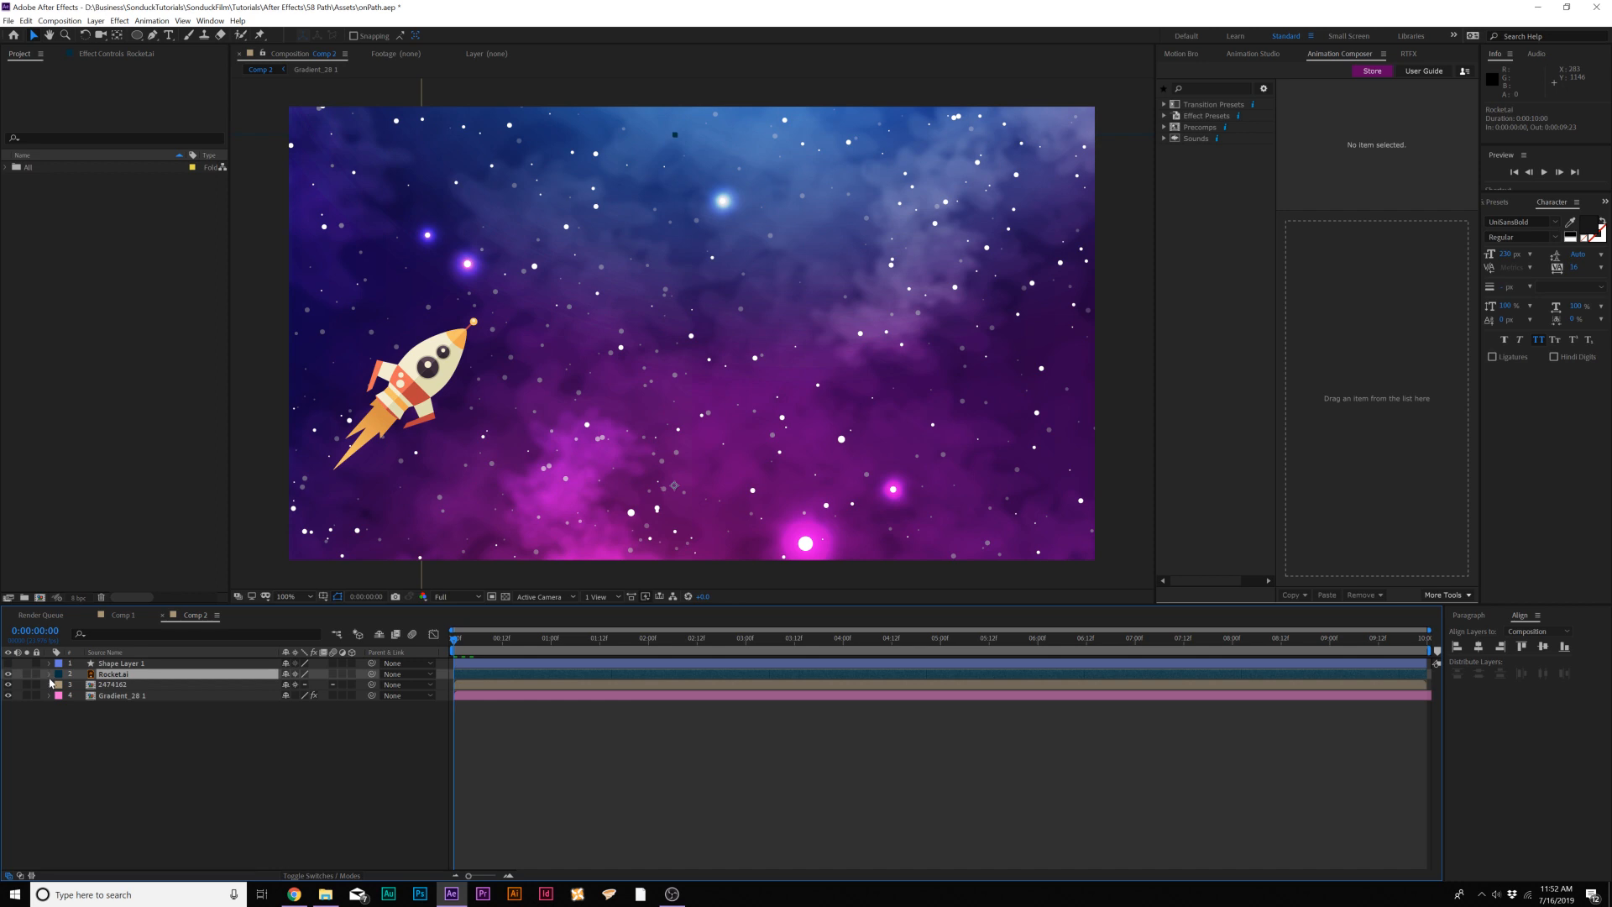
click(47, 675)
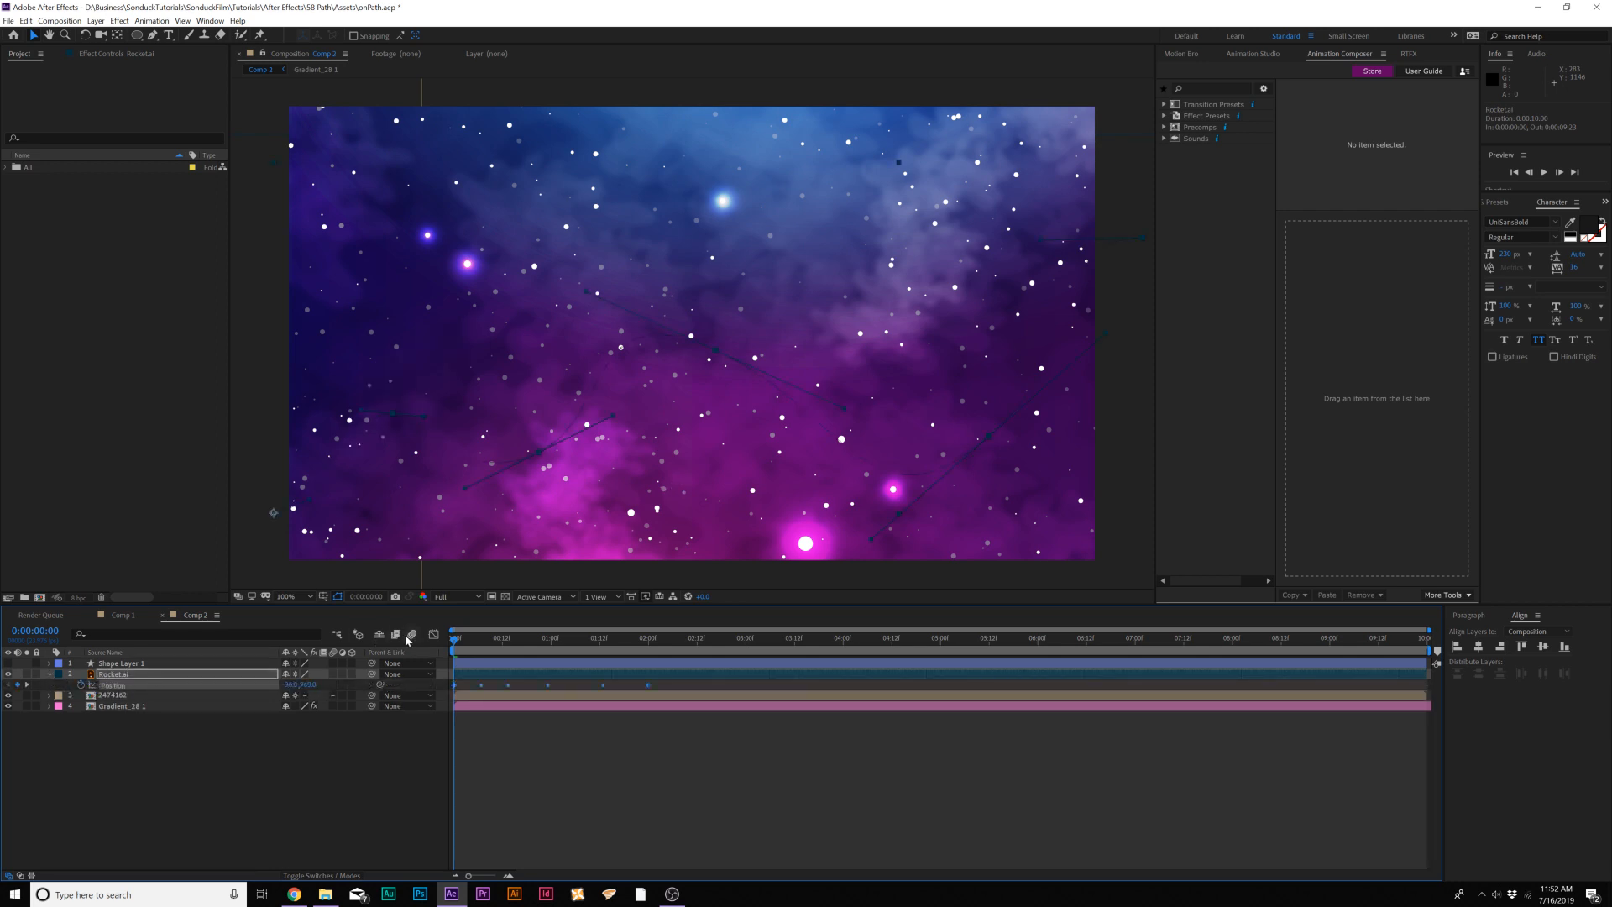
click(652, 638)
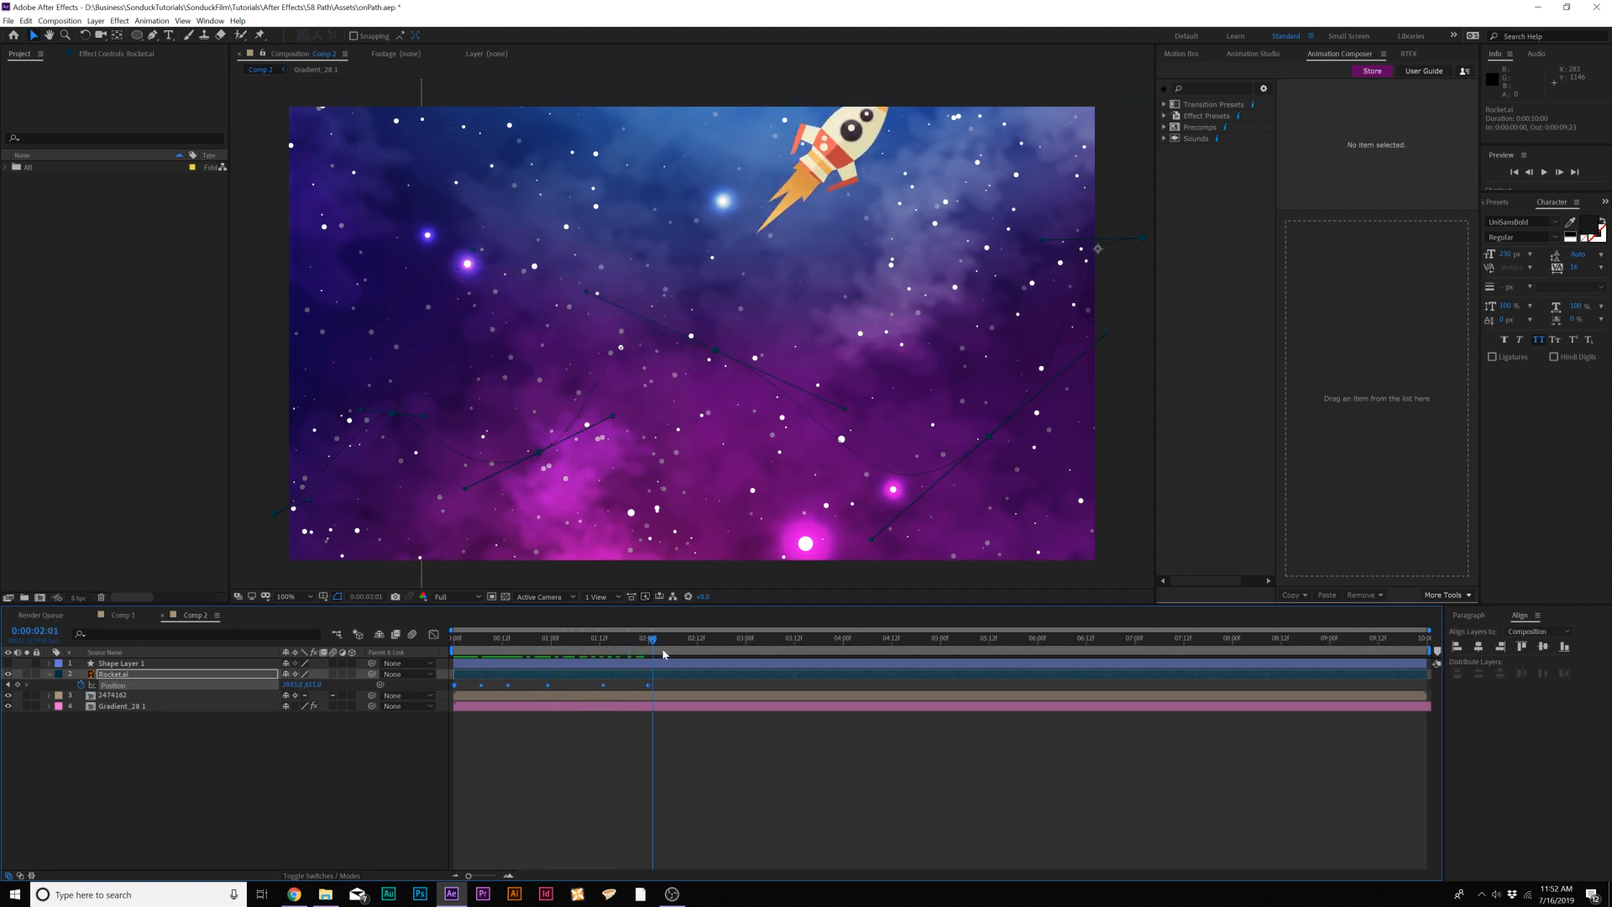
click(452, 638)
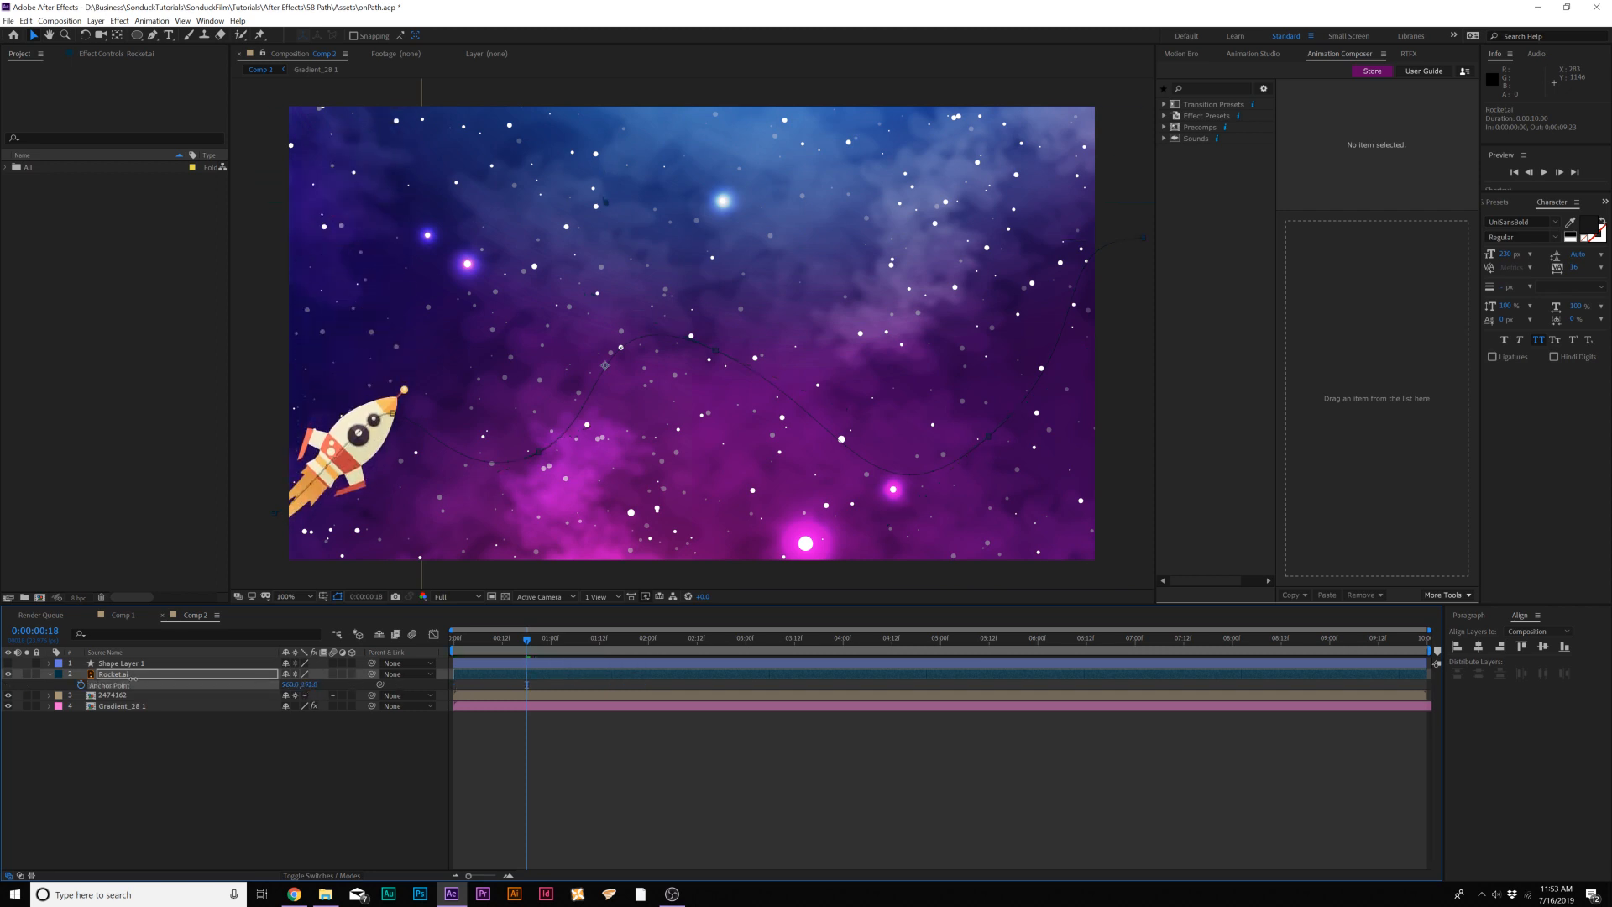
- Preview the rocket's flight along the curve, then stop the playhead near the start
key(space)
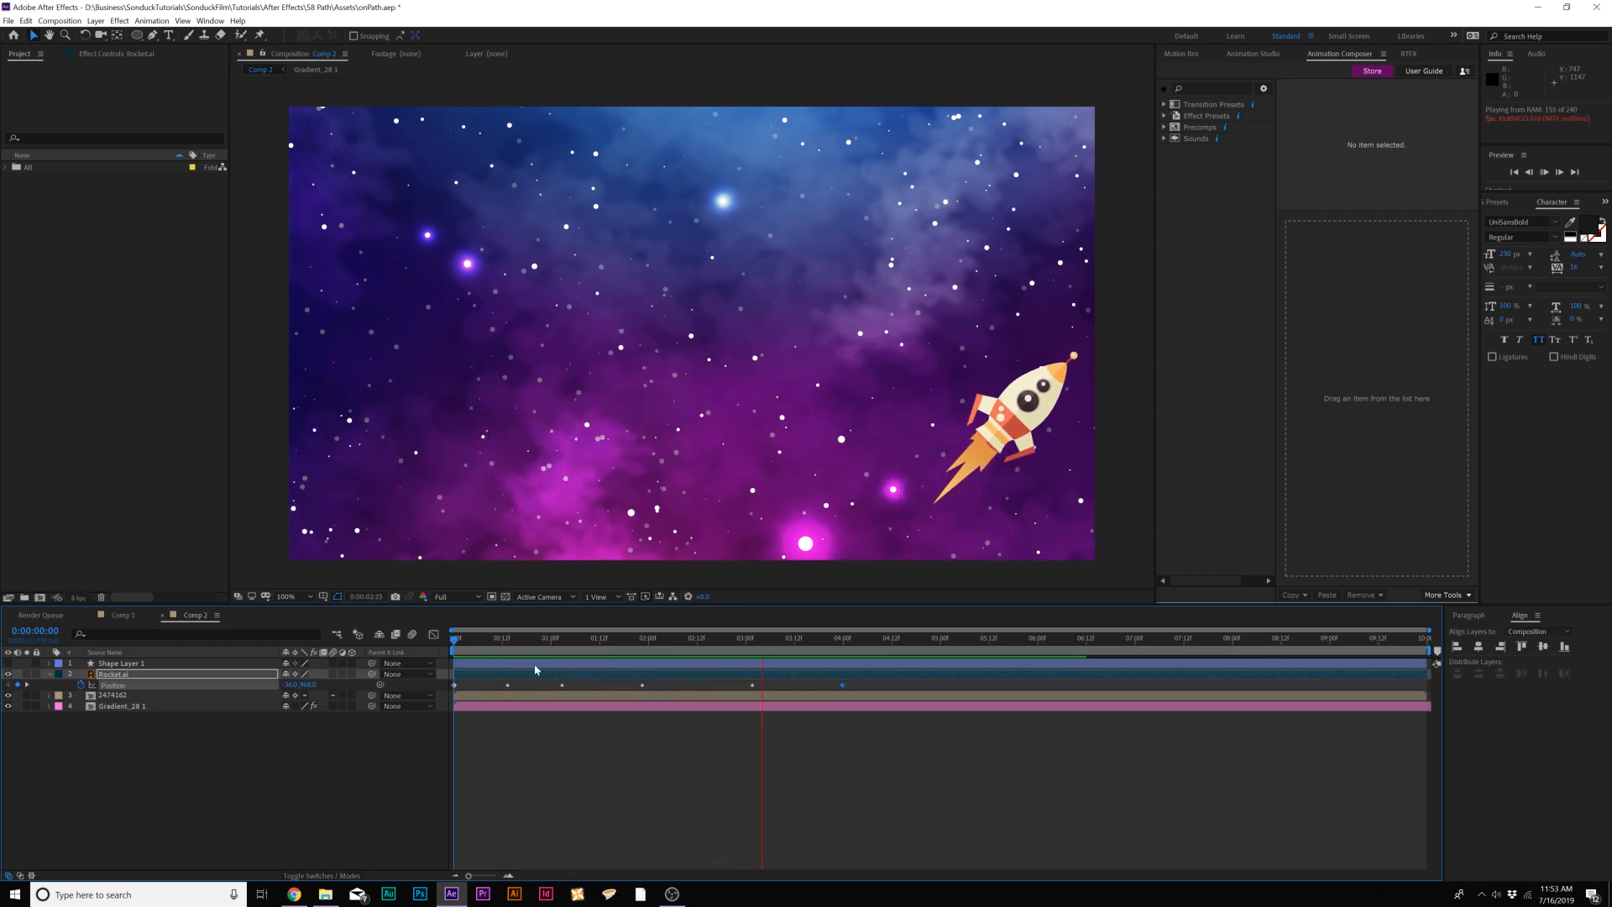
click(470, 638)
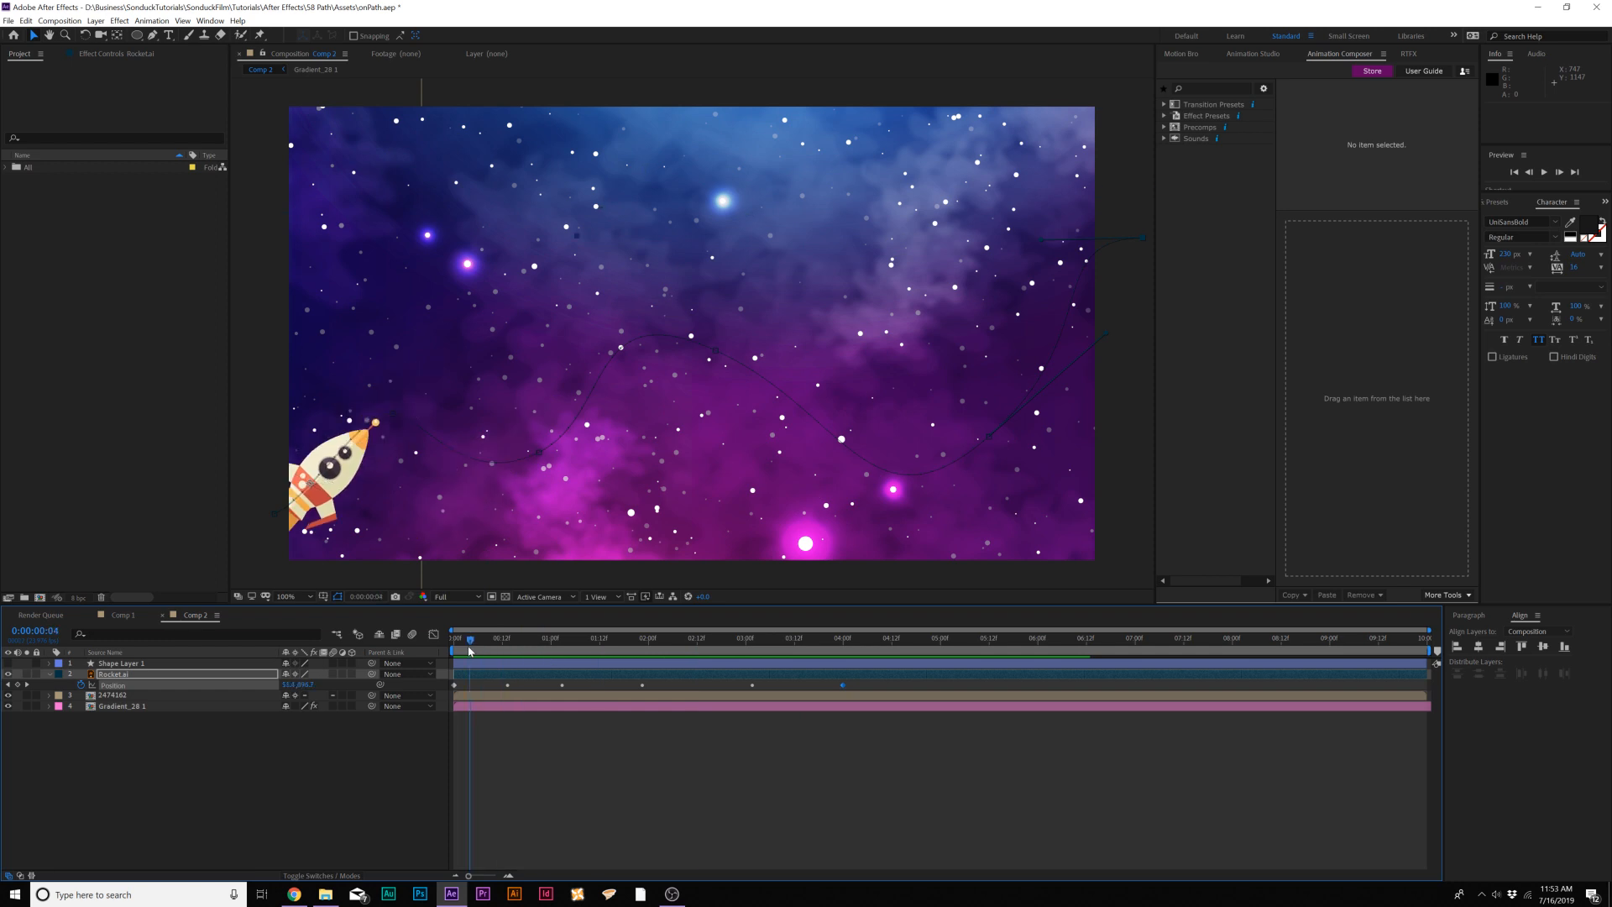
click(450, 638)
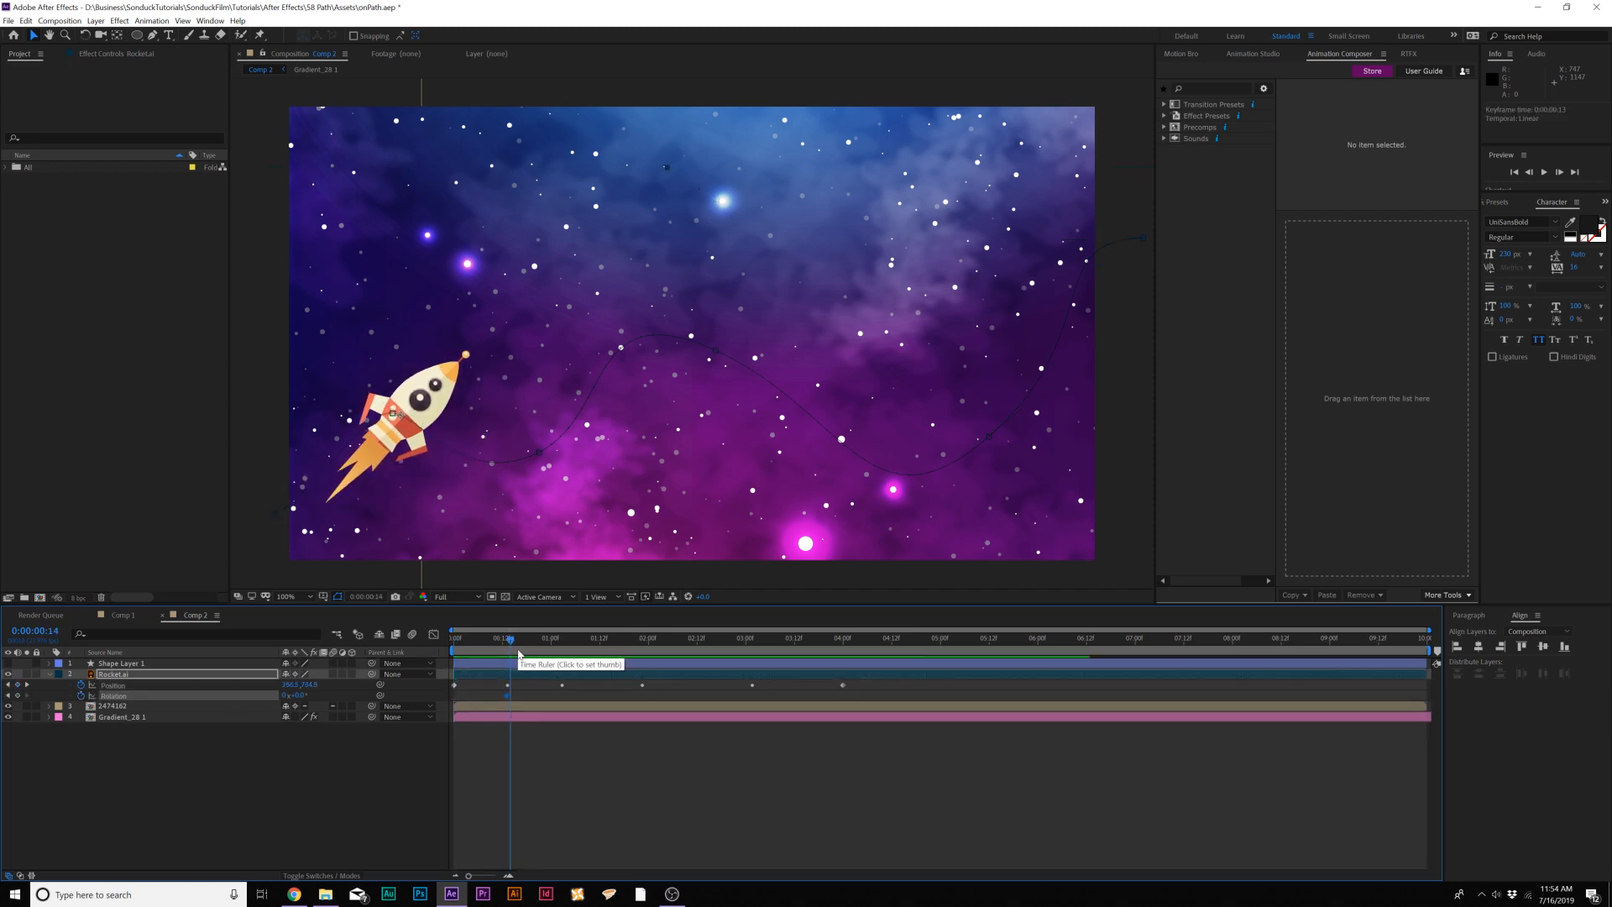
- Scrub through the timeline to inspect the rocket tilting along the curve's bends
click(558, 638)
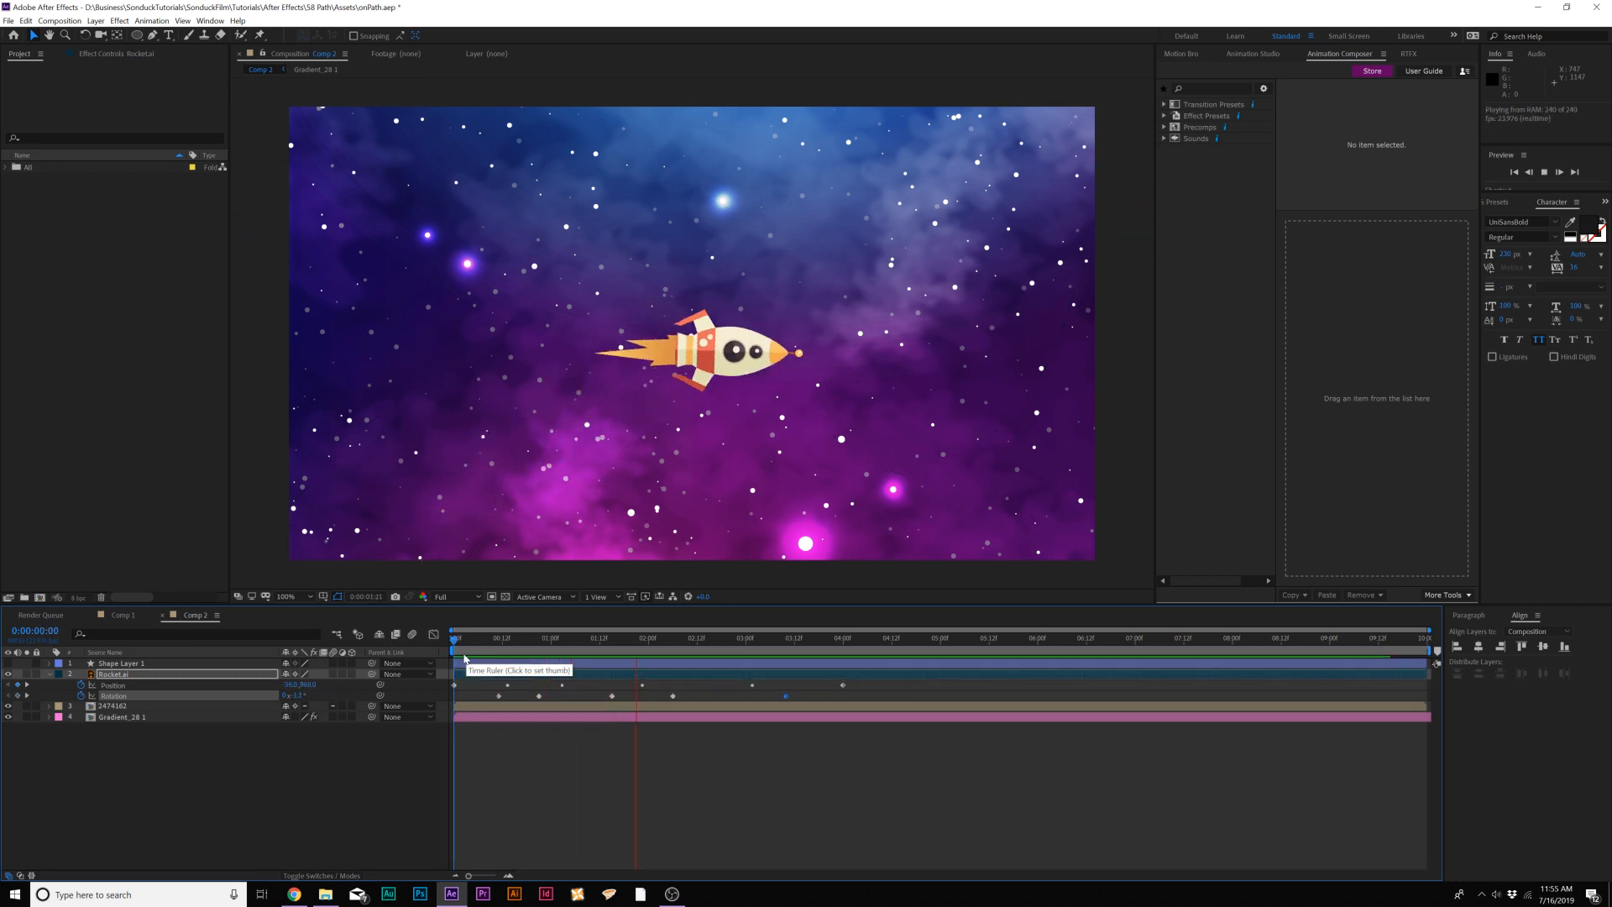
click(830, 639)
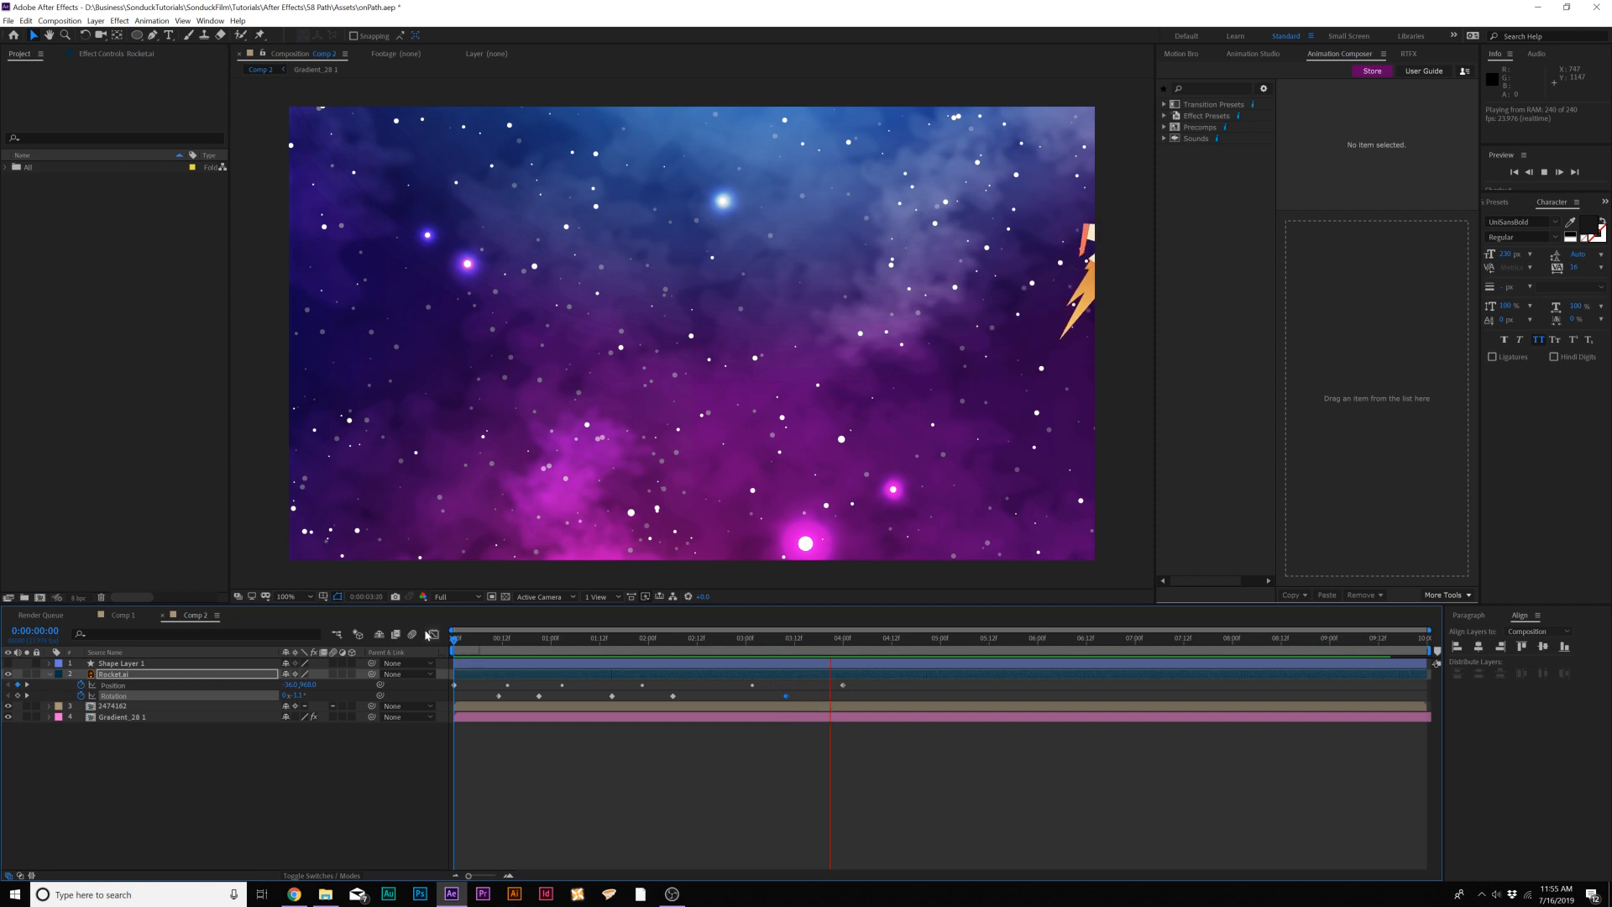
click(683, 638)
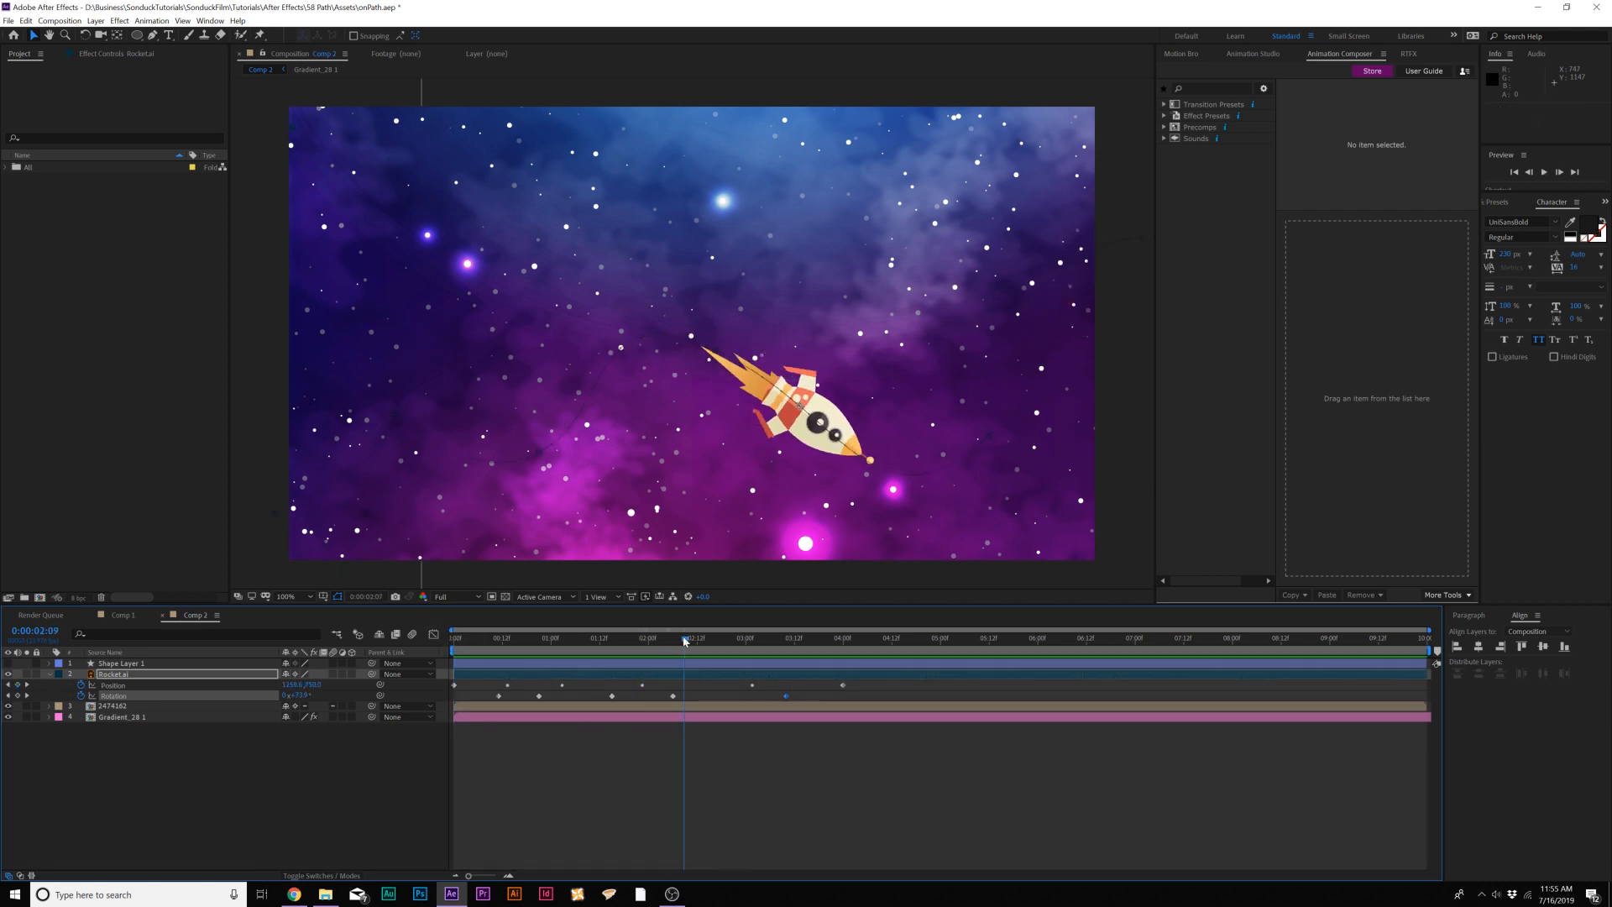
click(684, 638)
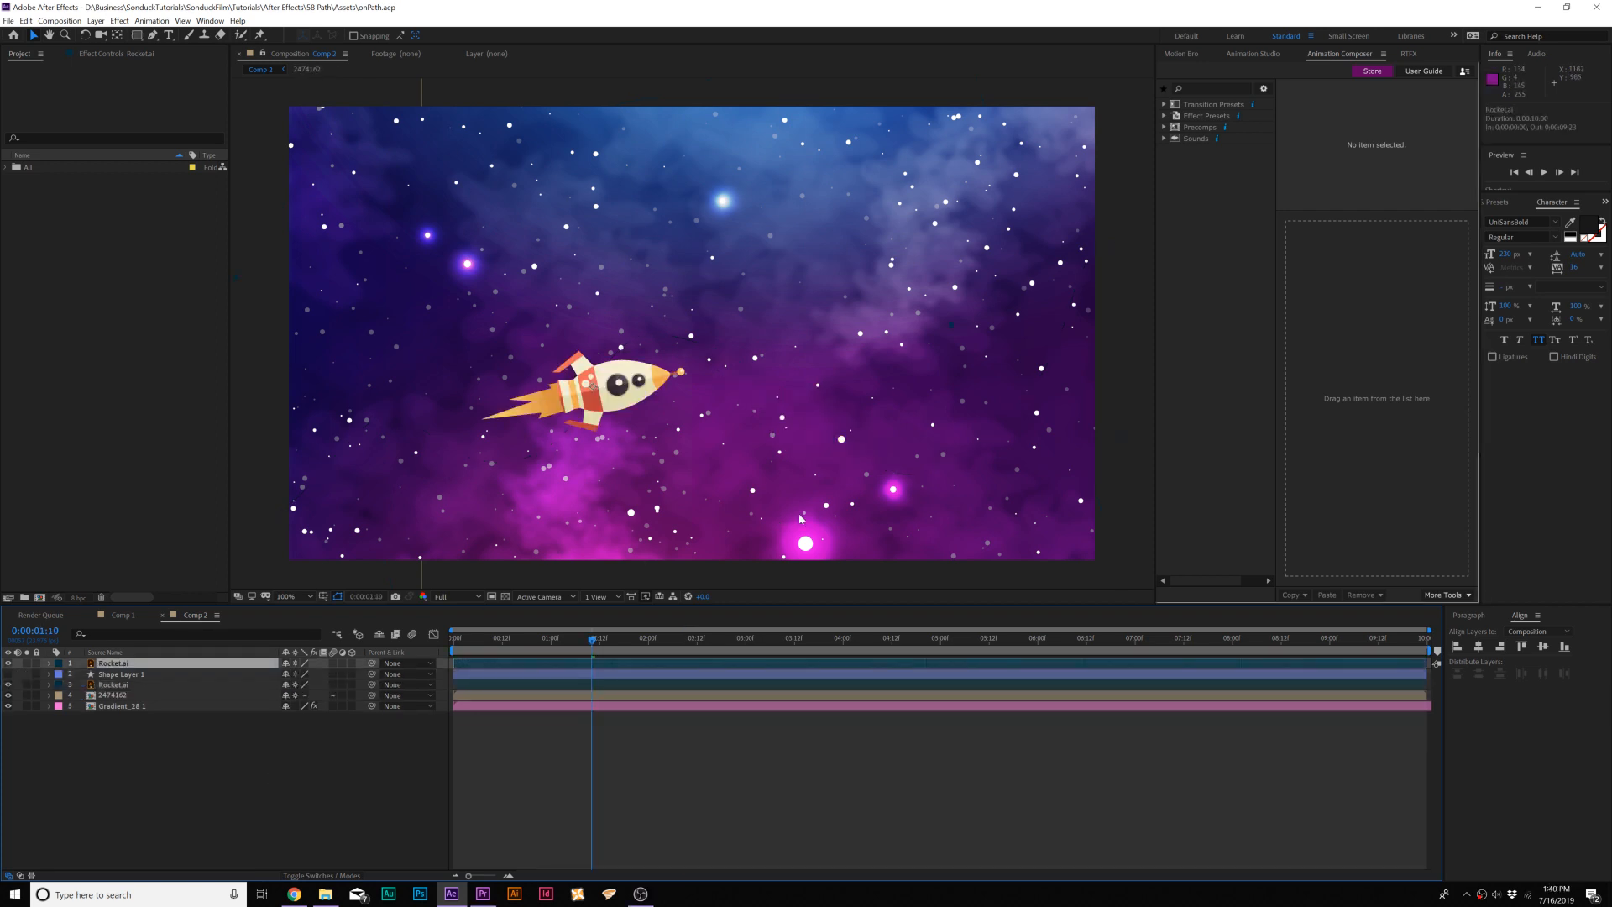
mouse_move(1197, 288)
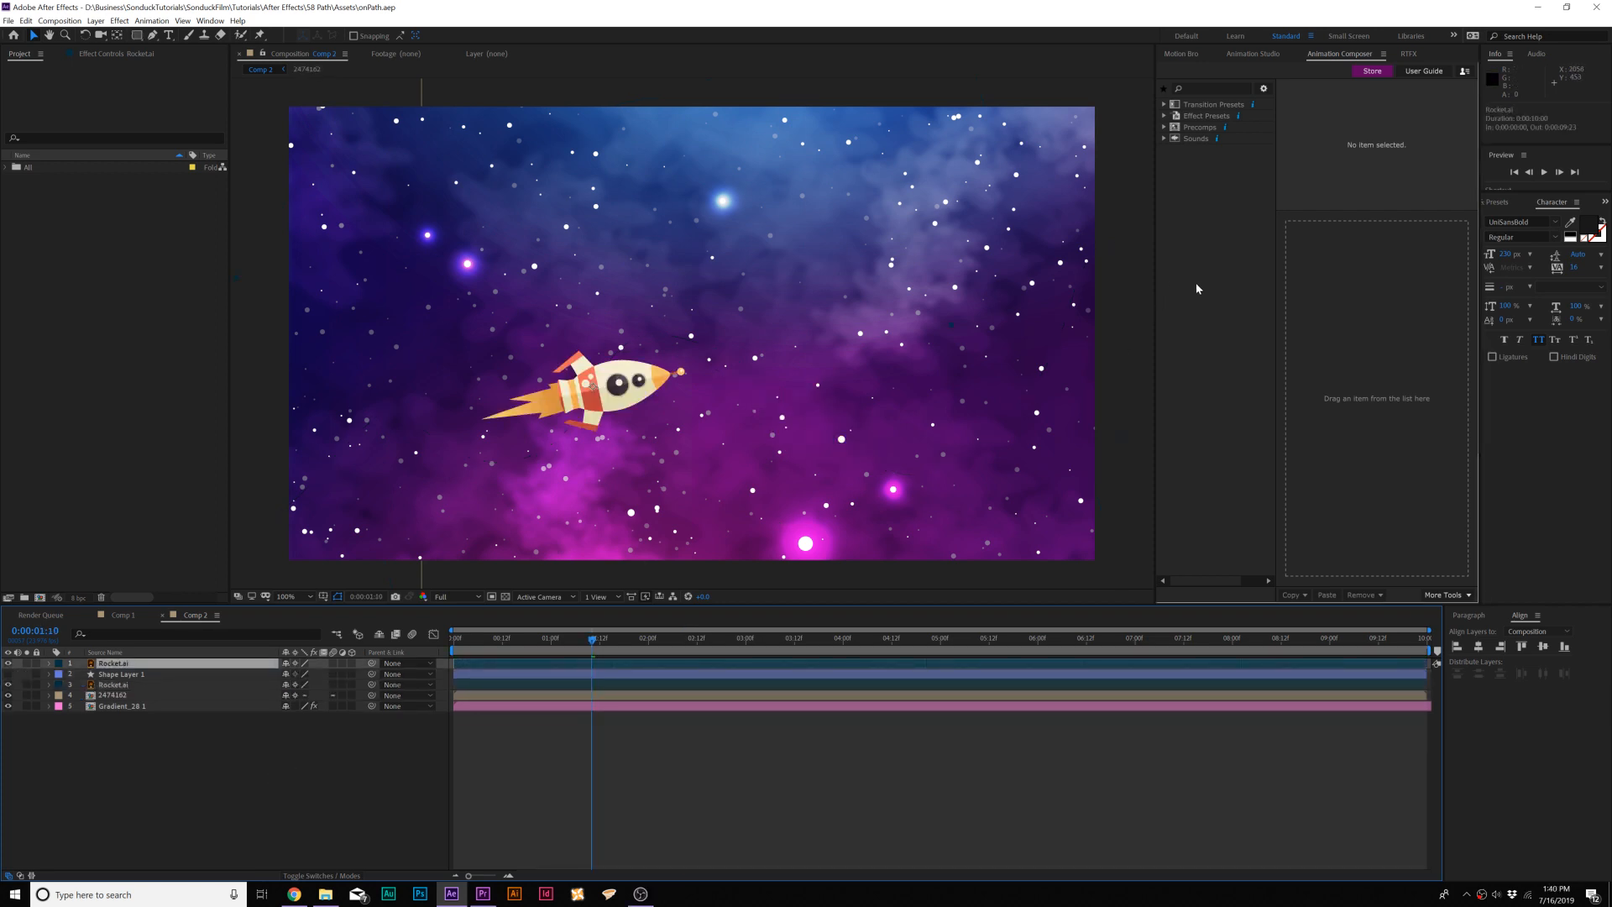
mouse_move(1204, 285)
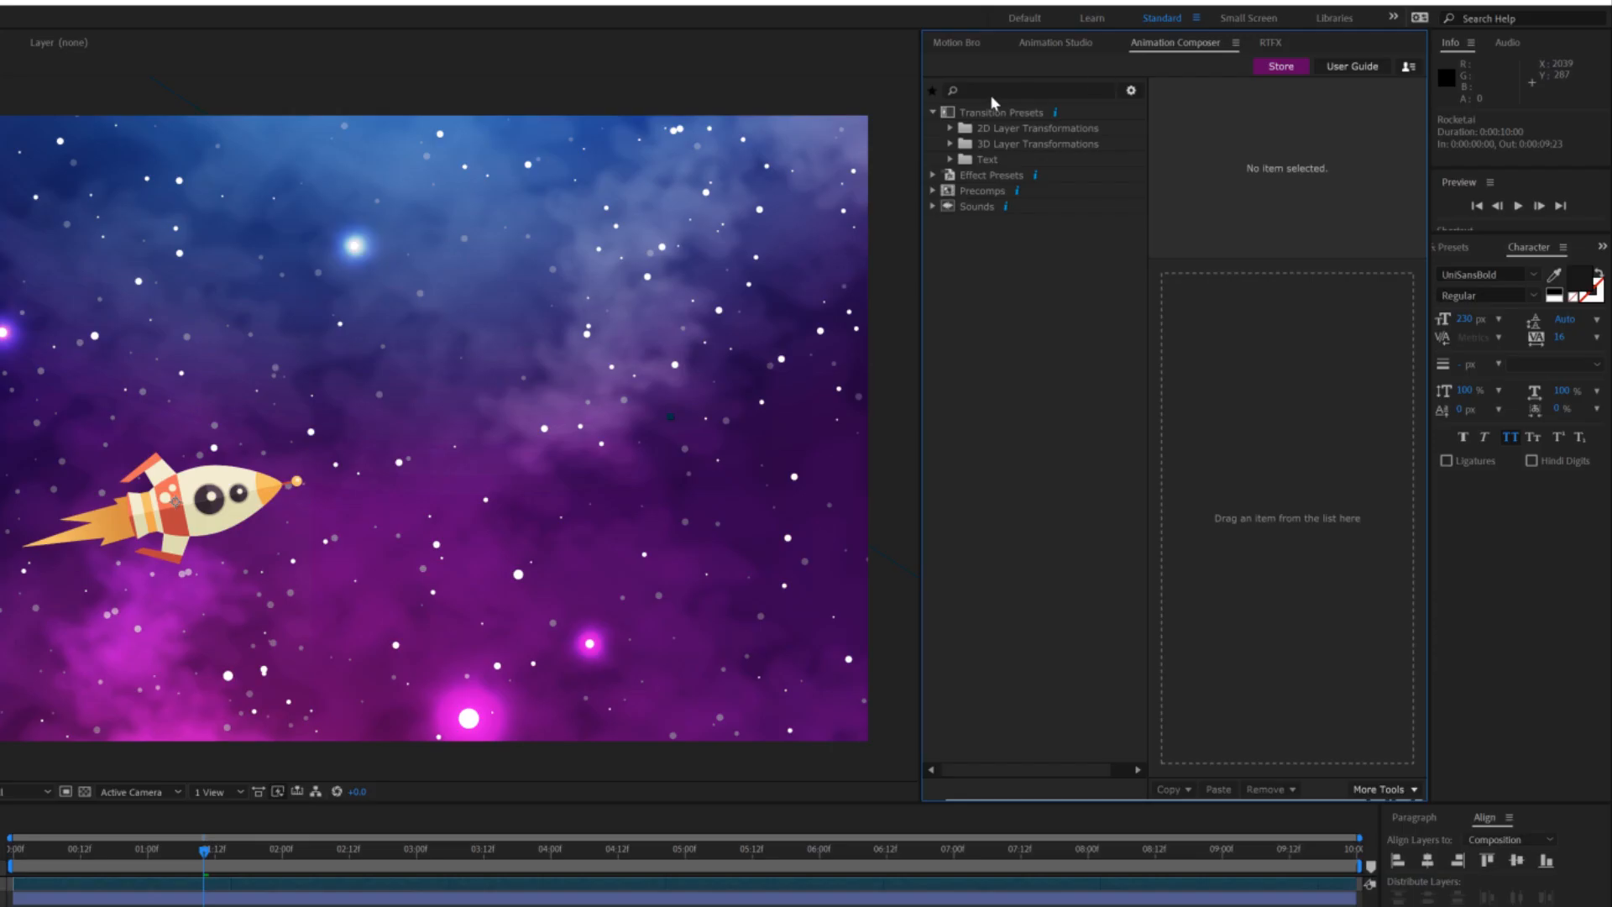
- Expand 2D Layer Transformations to the Position & Rotate & Scale transition presets
click(961, 128)
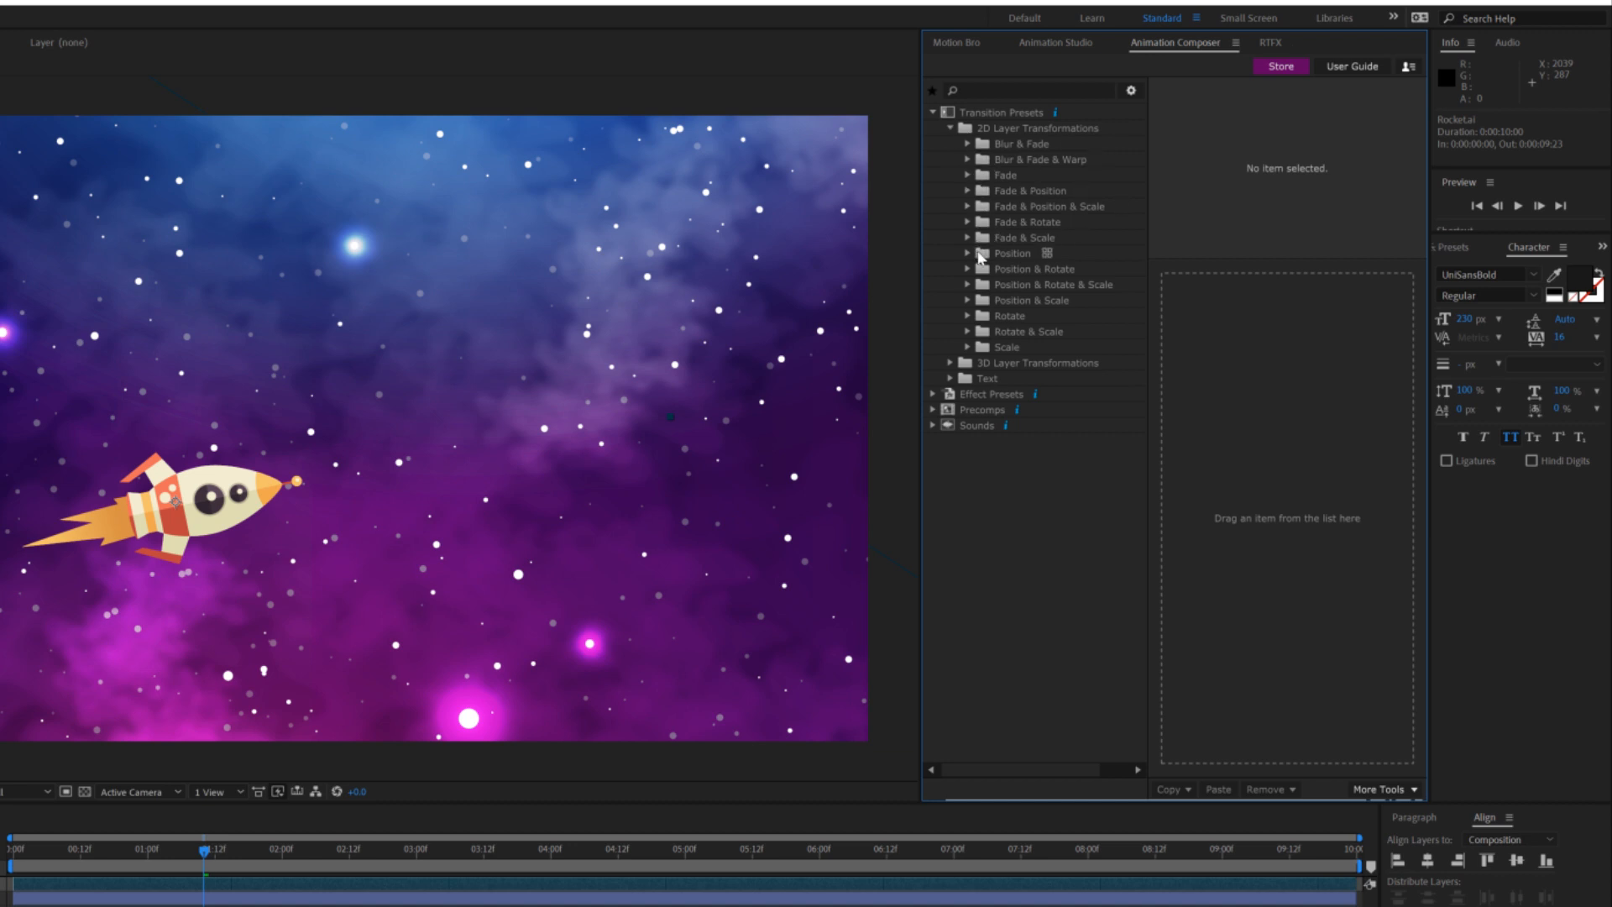
click(973, 269)
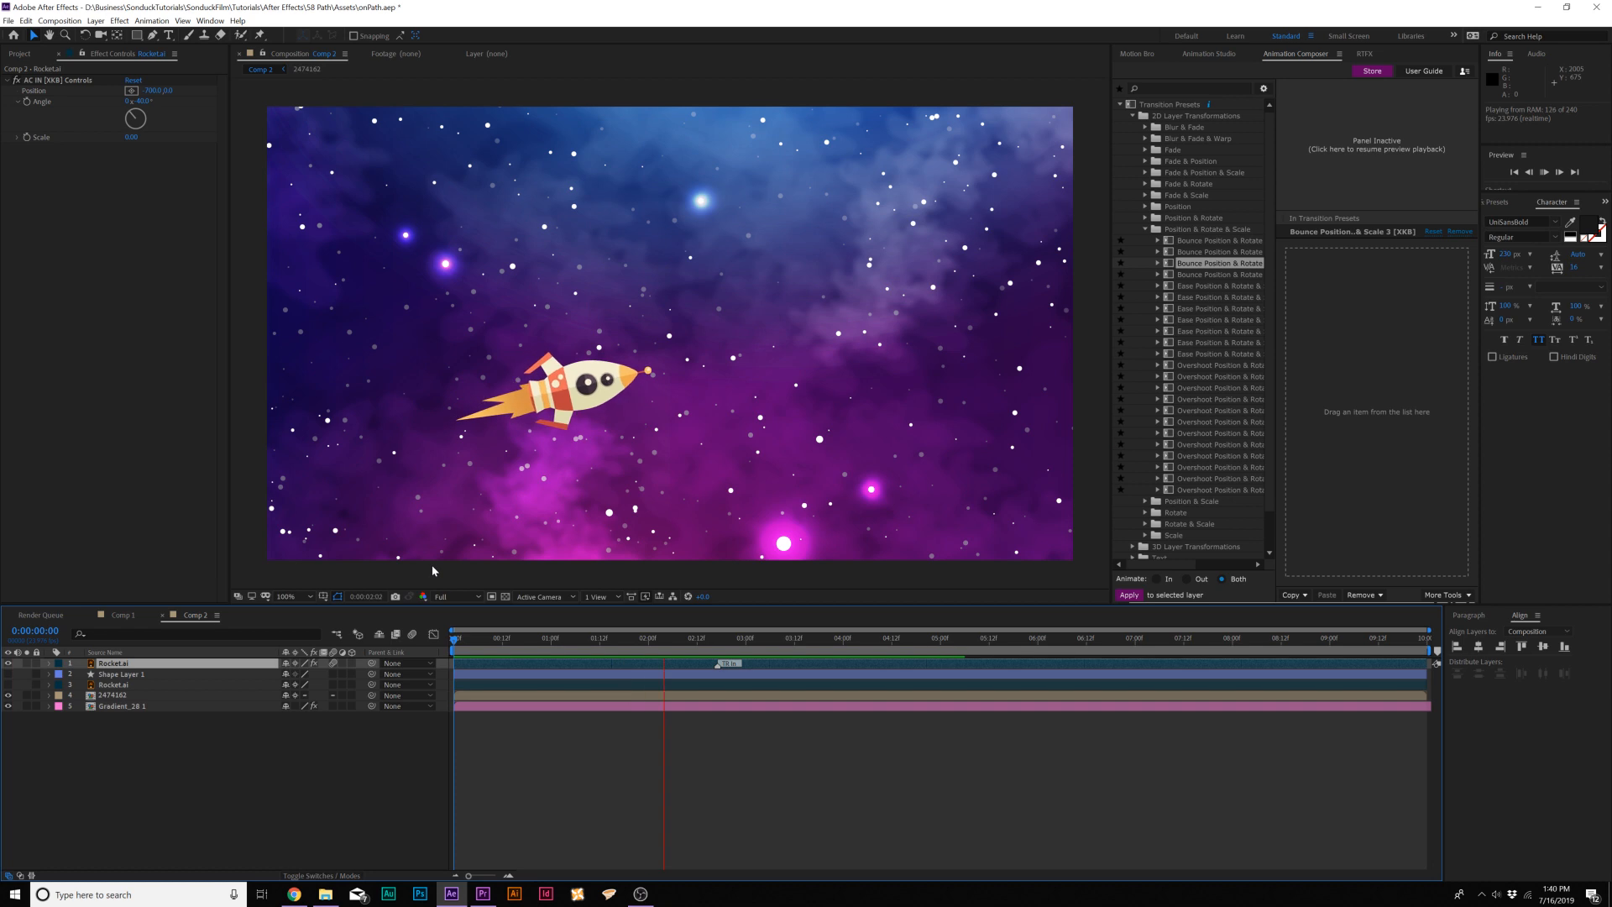
- Browse the Rotate & Scale presets (Ease 2, Overshoot 4, Overshoot Delayed 2), then collapse the list
click(856, 638)
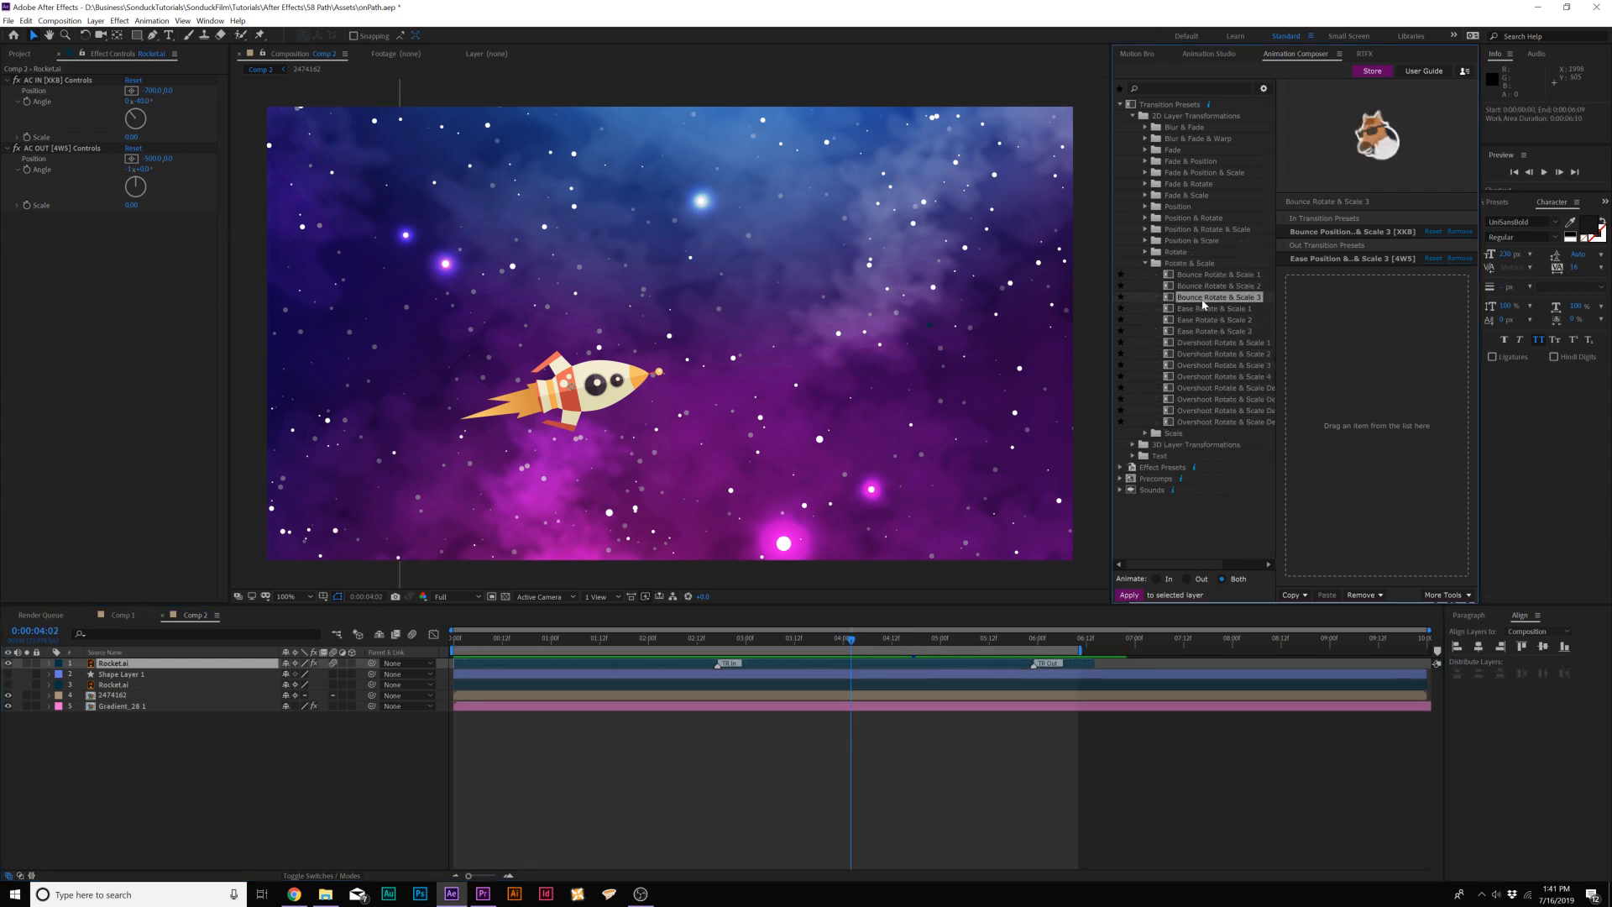
mouse_move(1215, 328)
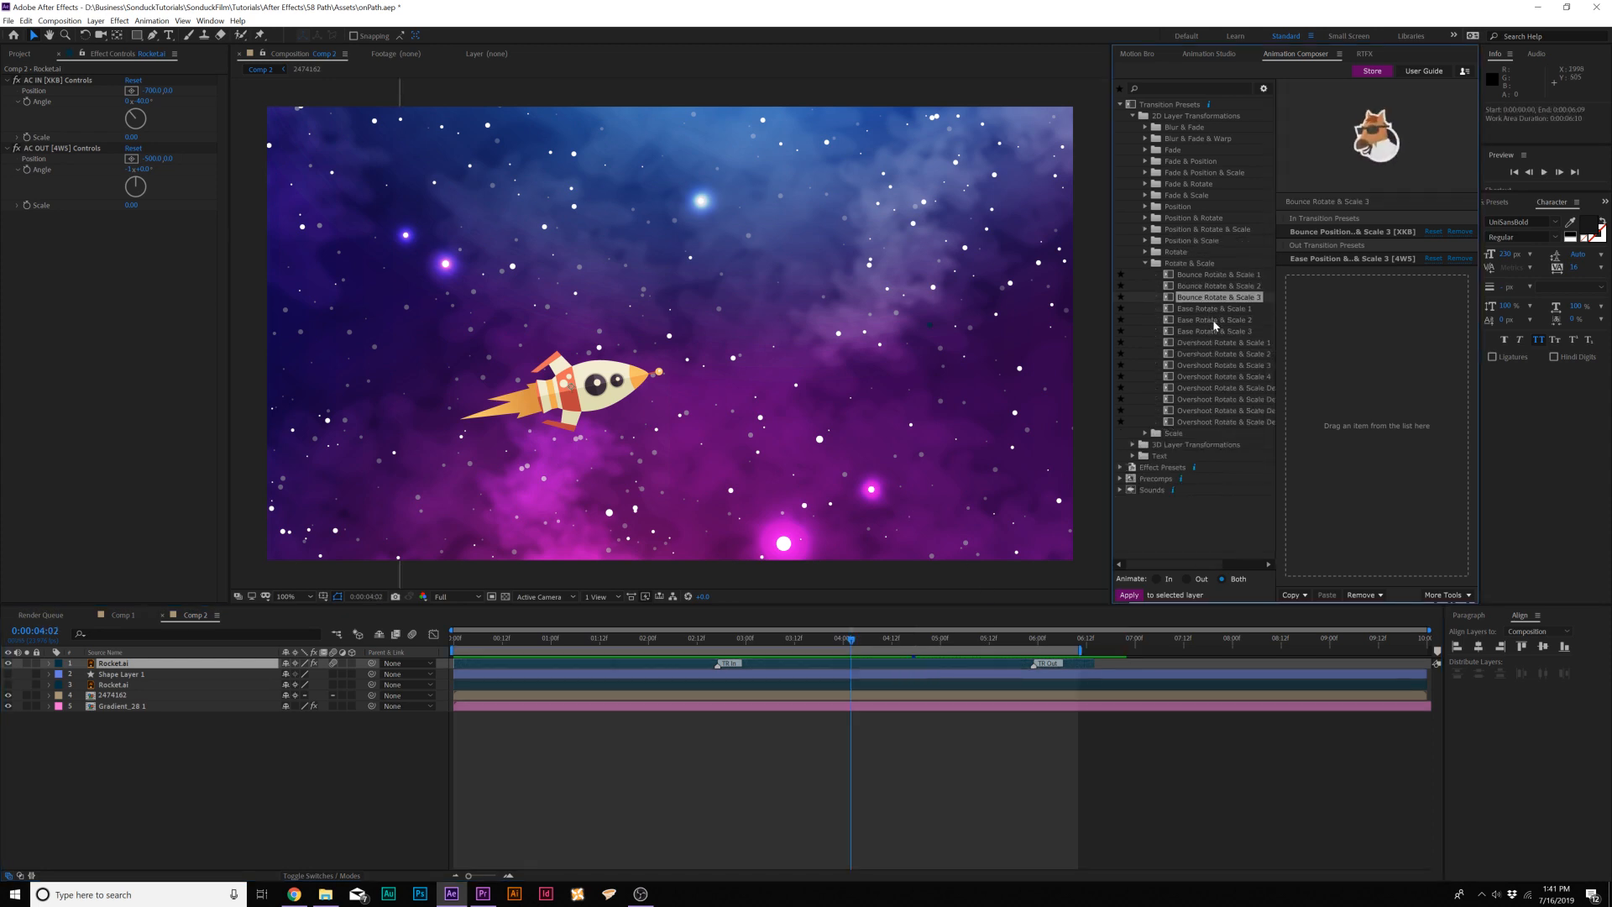
click(1214, 319)
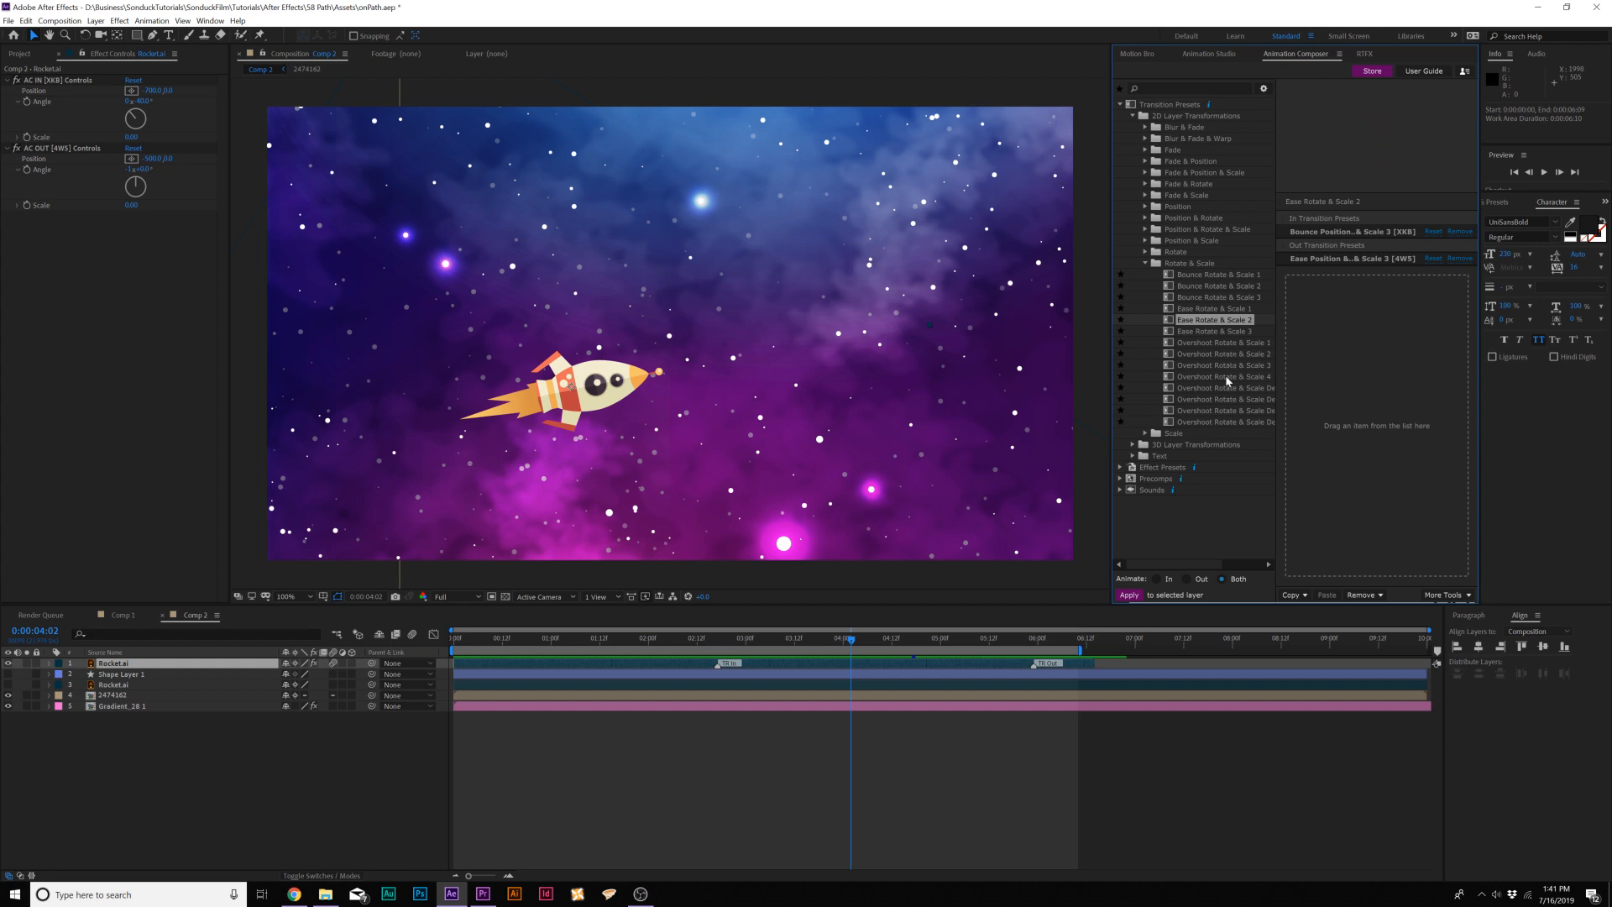
click(1225, 374)
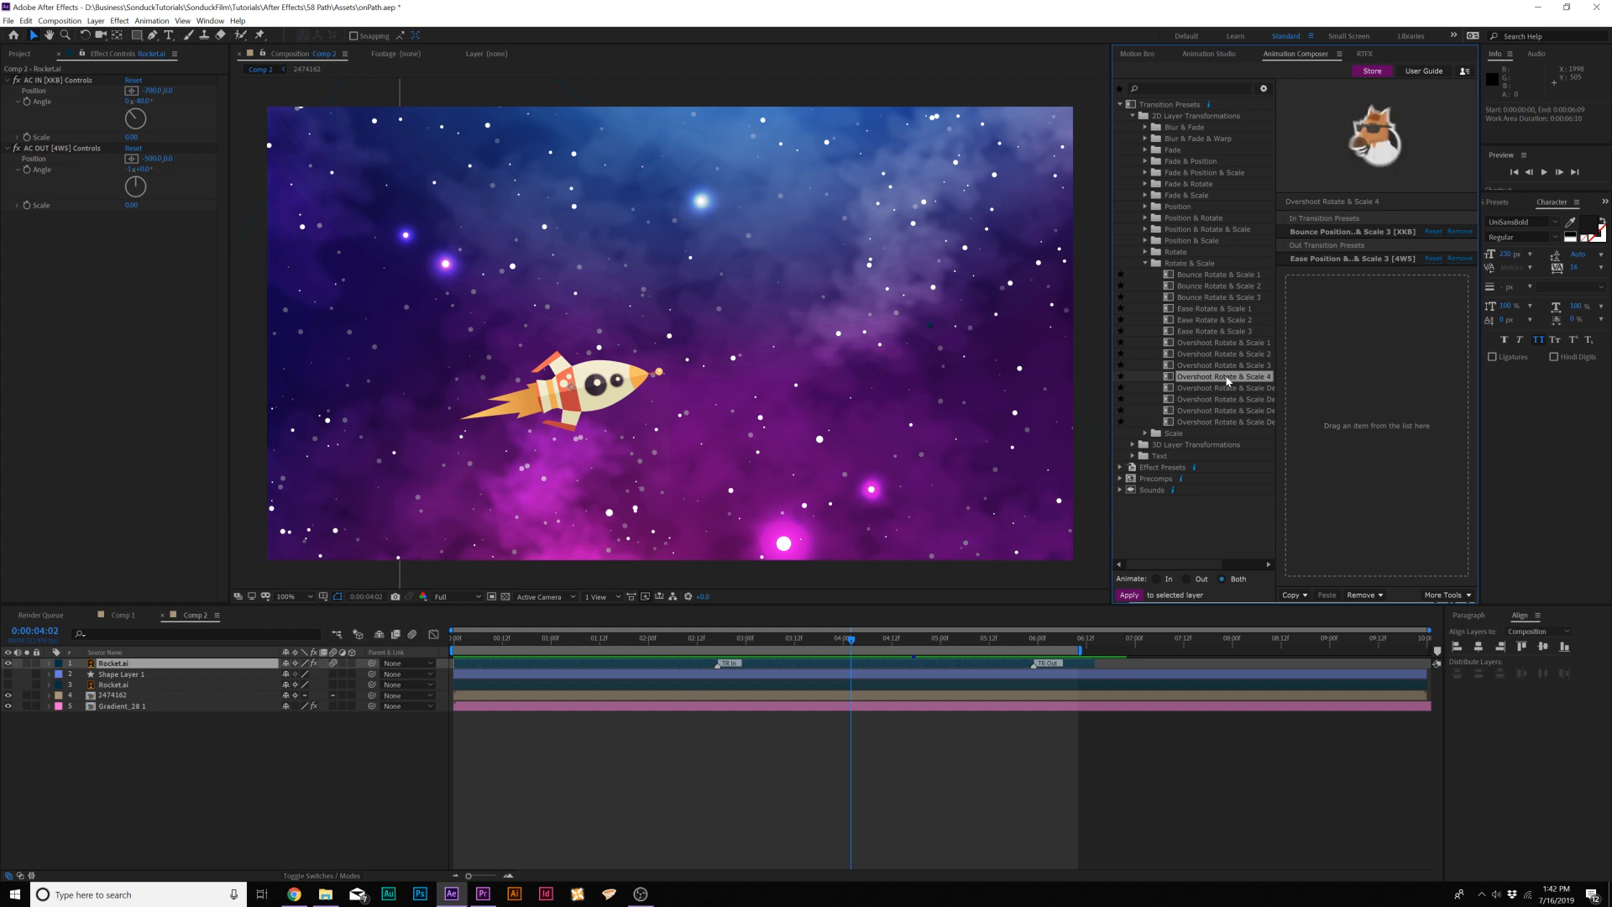
click(1224, 400)
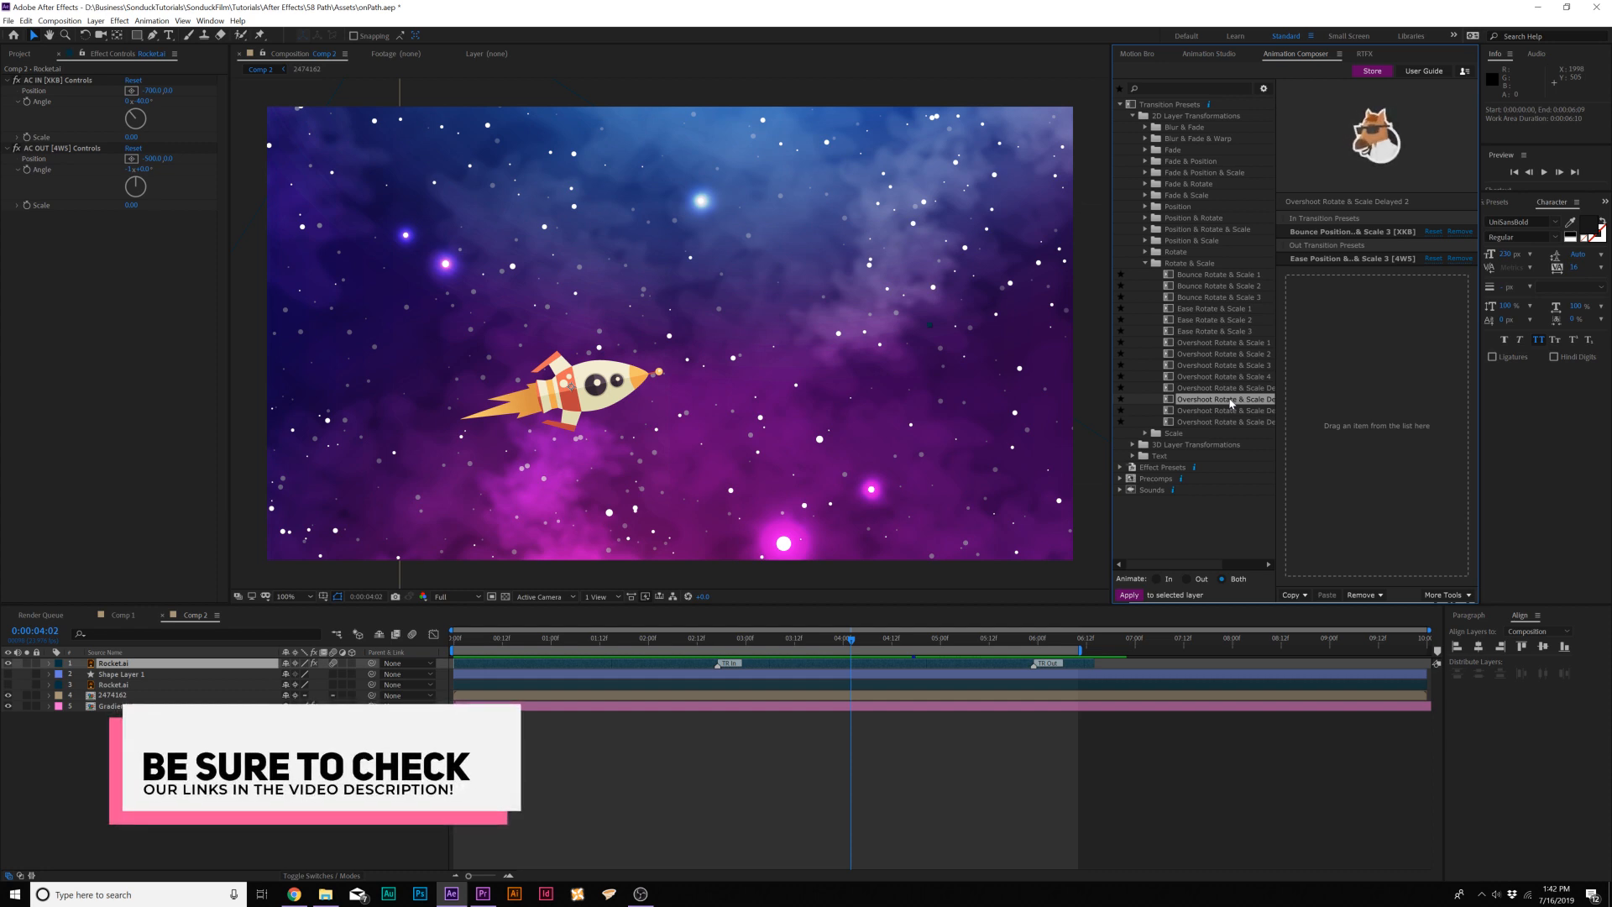
click(1144, 261)
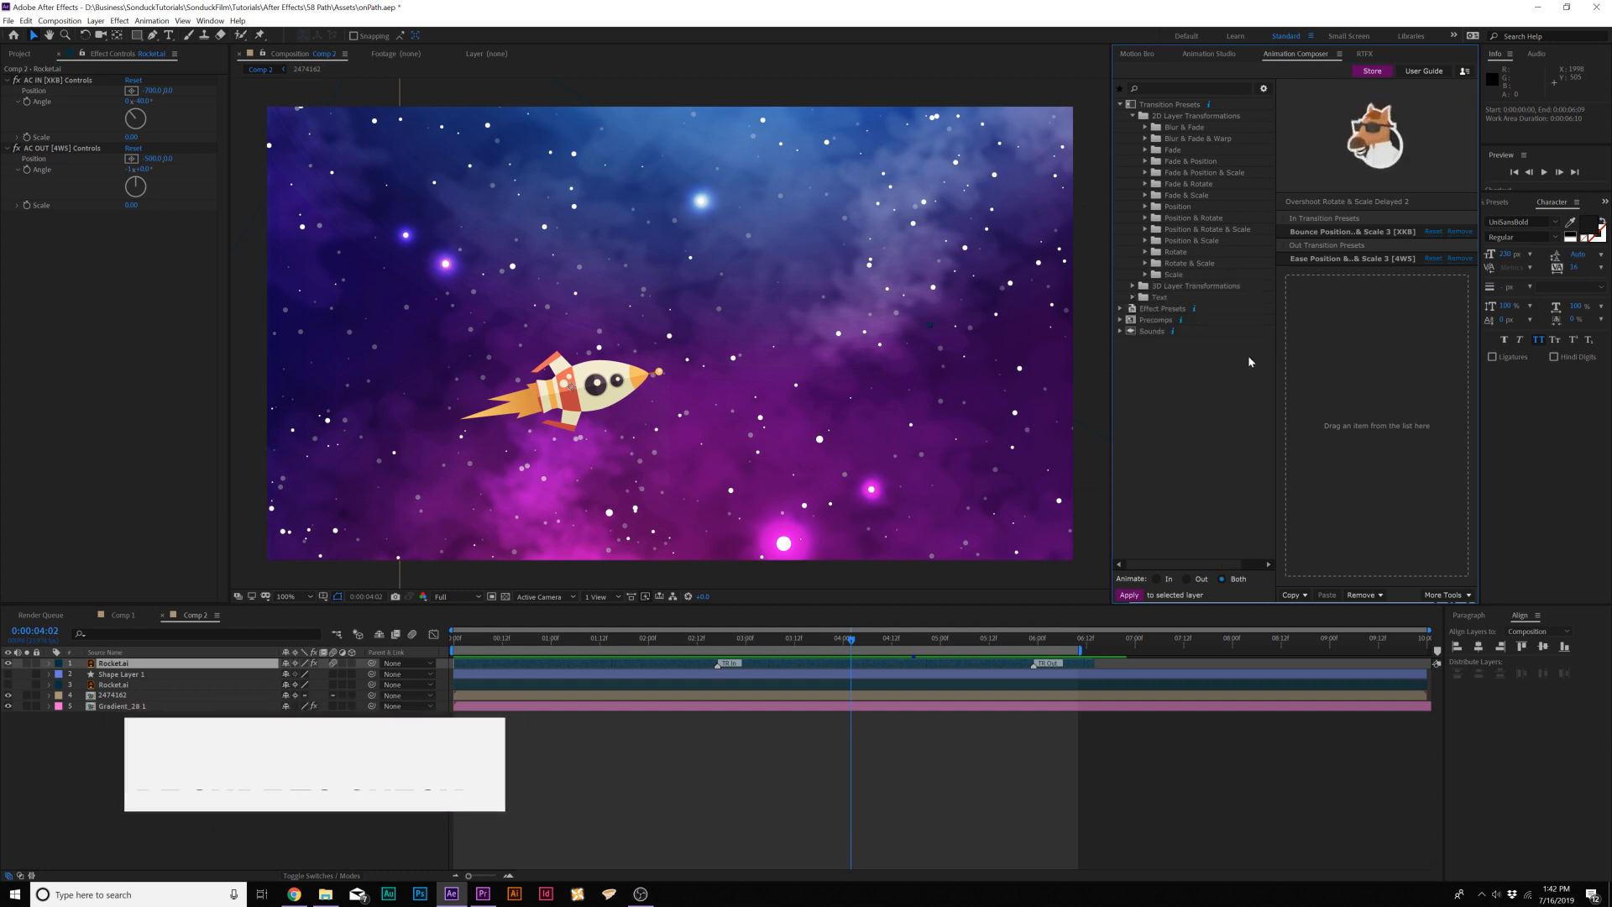